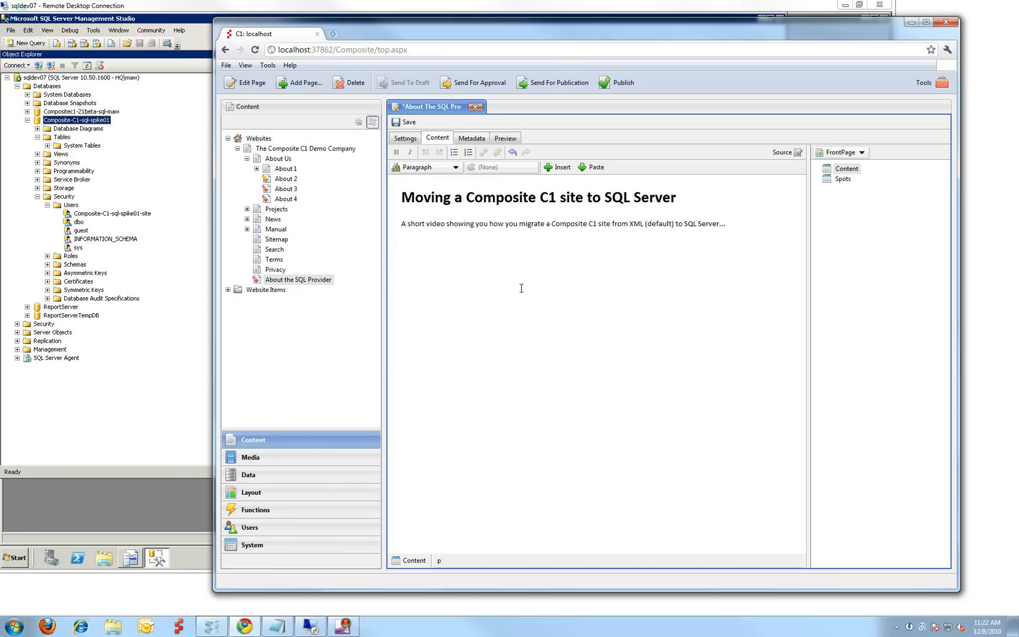
pyautogui.moveTo(434, 397)
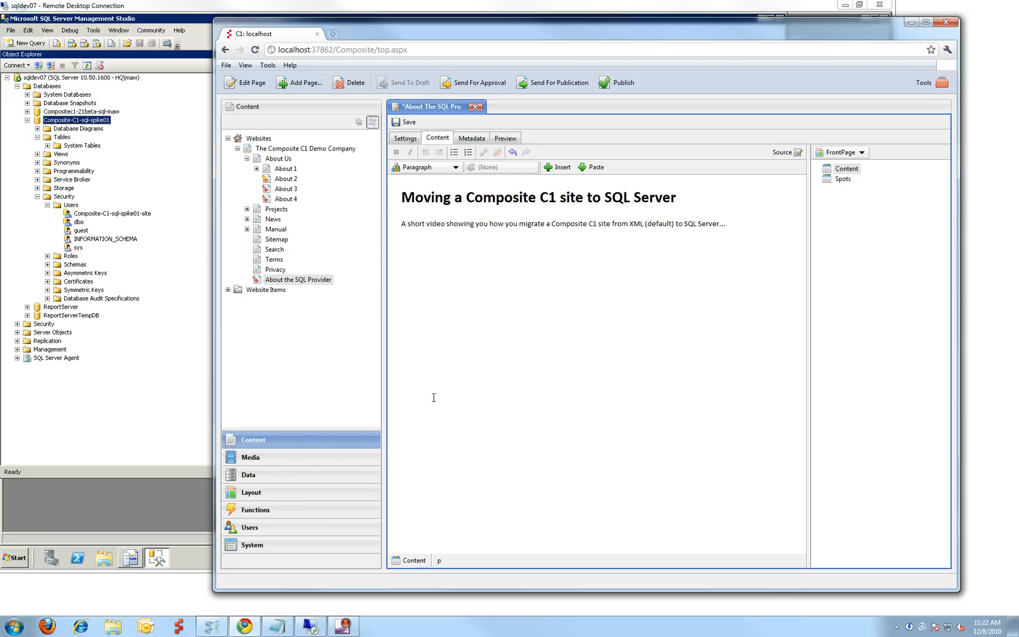
pyautogui.moveTo(713, 268)
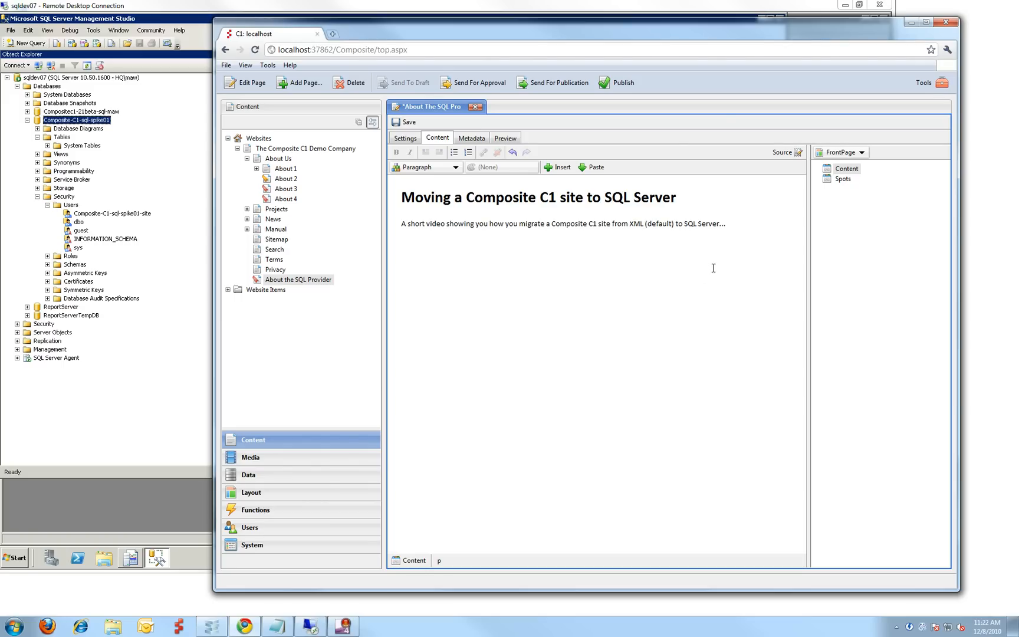
pyautogui.moveTo(691, 274)
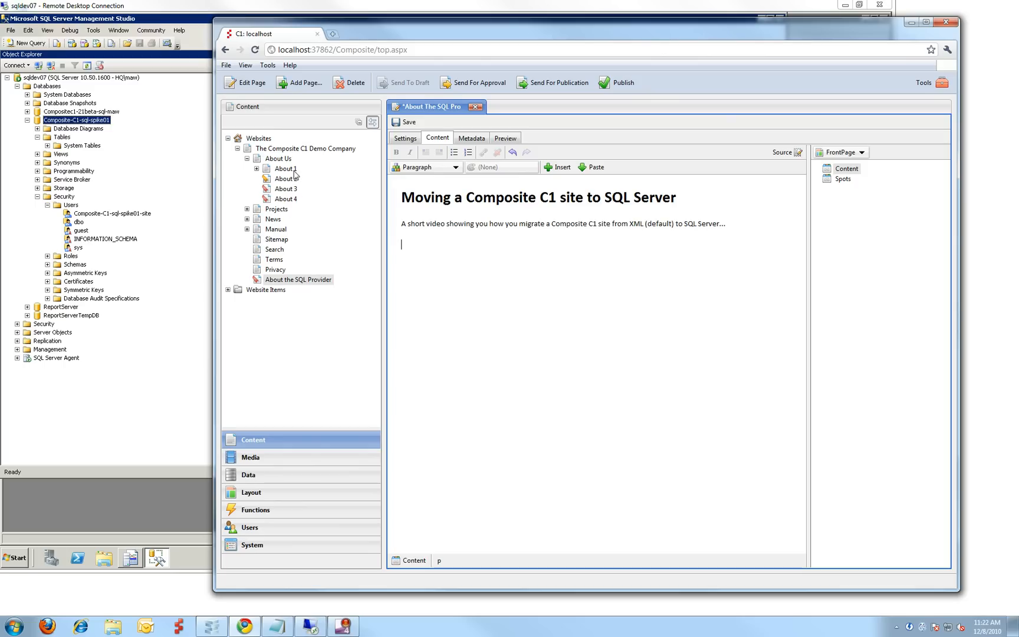
pyautogui.moveTo(307, 167)
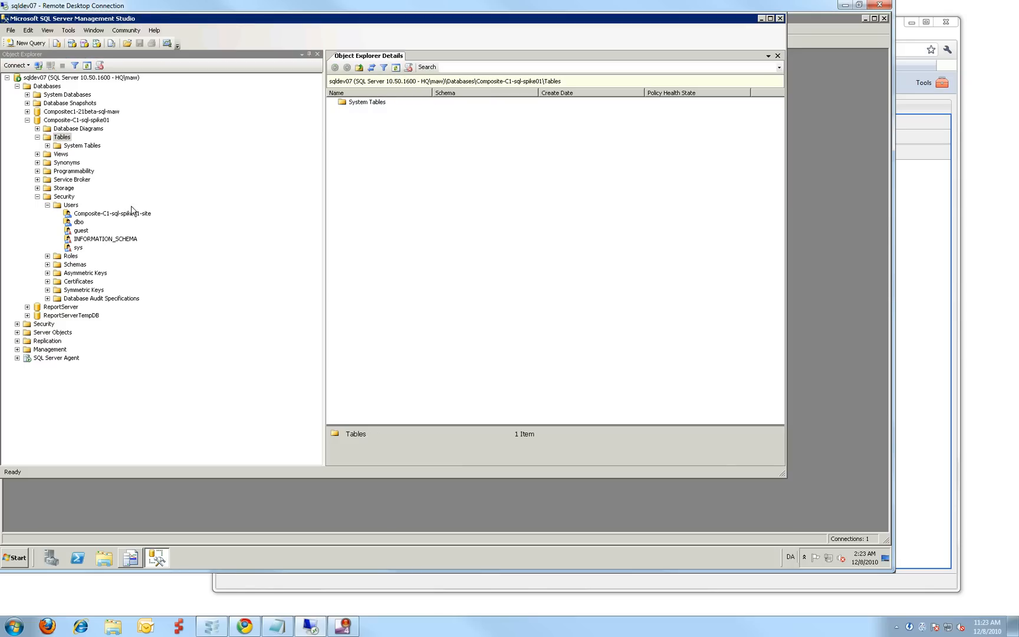
# Show the Composite-C1-sql-spike01 users, including the site user, then switch back to Composite C1
pyautogui.click(110, 213)
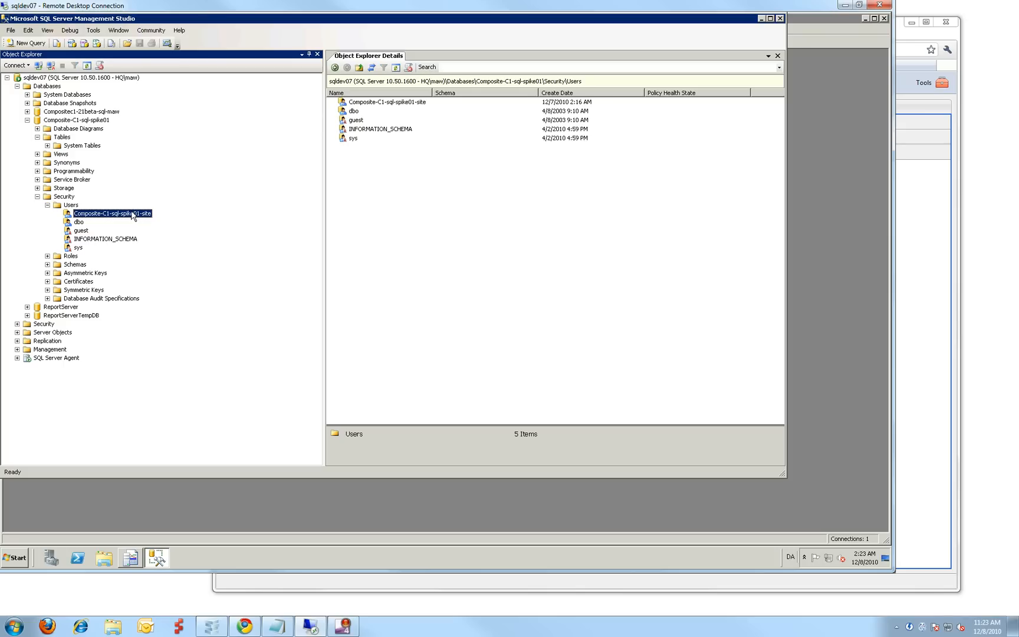
pyautogui.moveTo(138, 217)
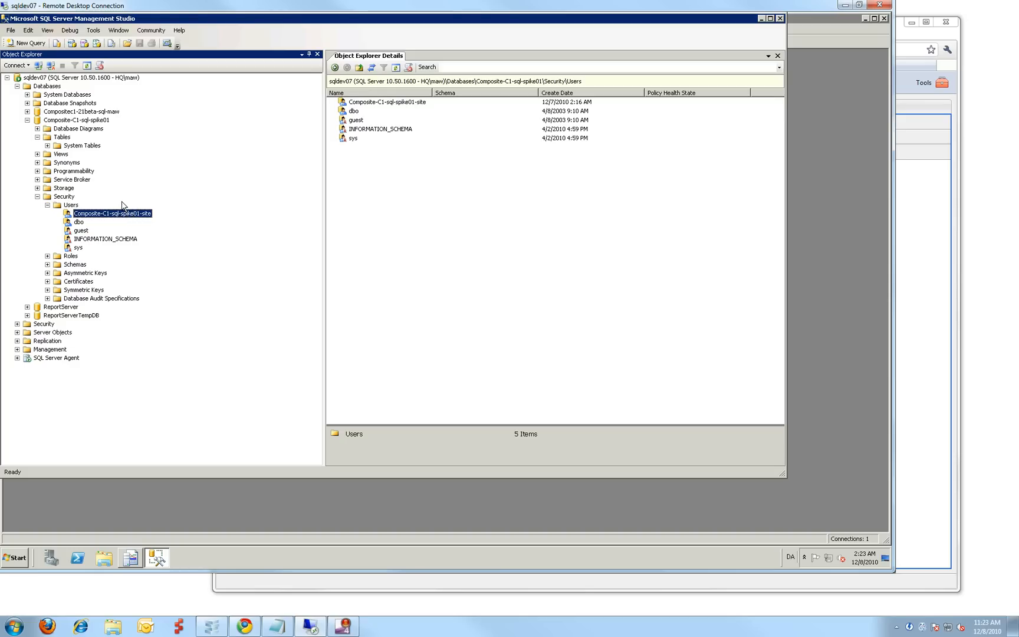
pyautogui.press('alt+tab')
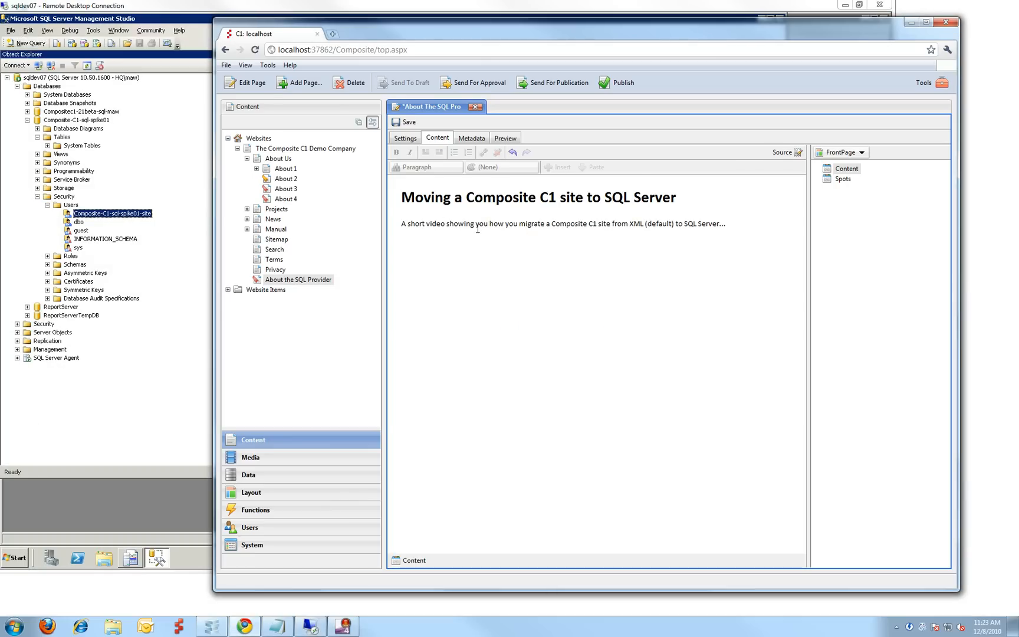
# Leave the page editor for the Functions perspective to reach the Sample DataQuery C# function
pyautogui.click(477, 223)
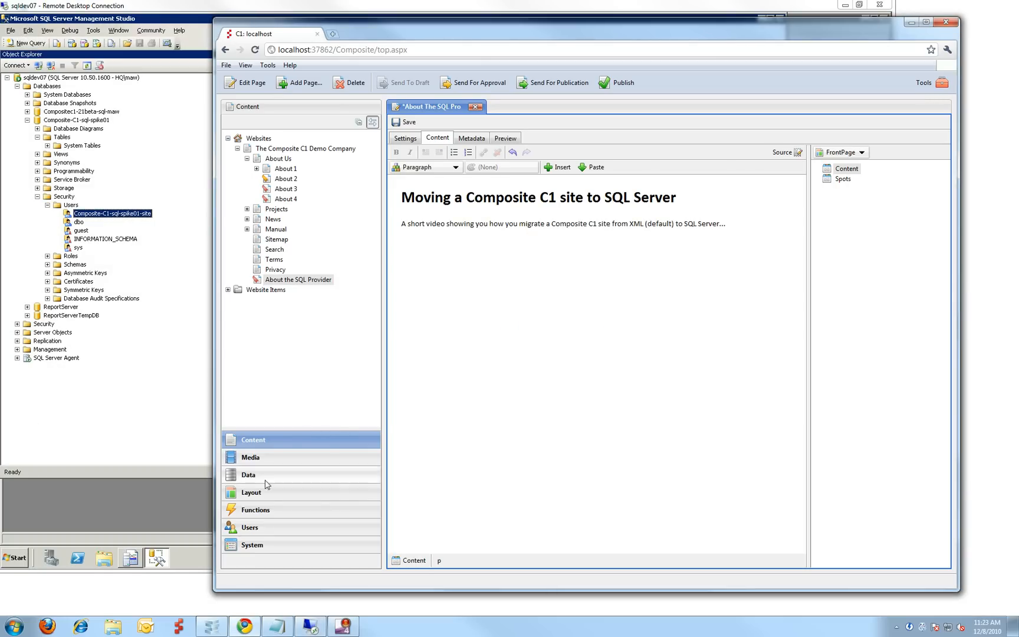
pyautogui.click(255, 510)
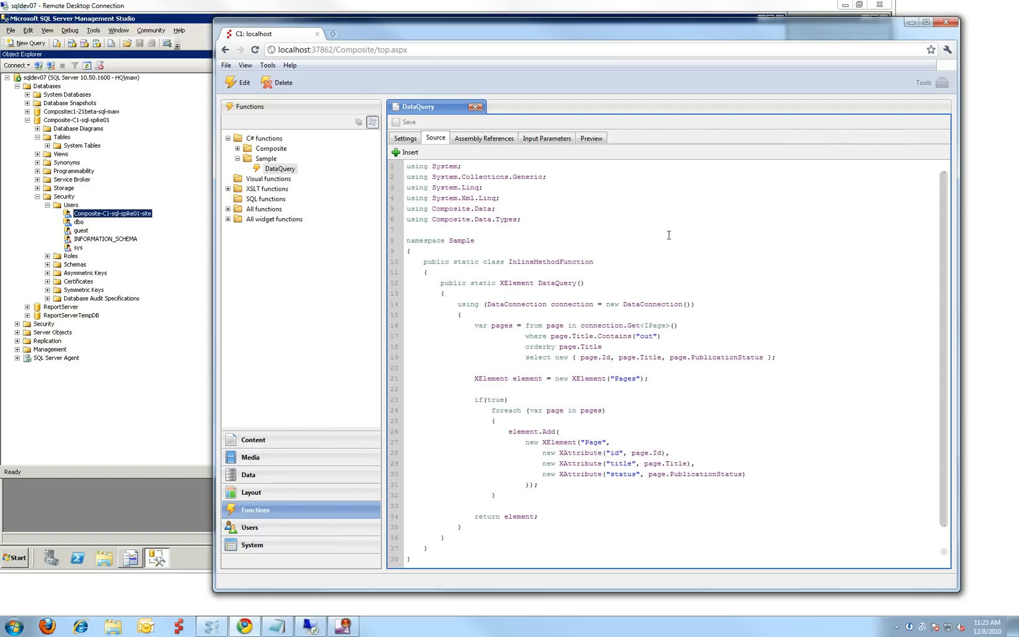
pyautogui.click(496, 293)
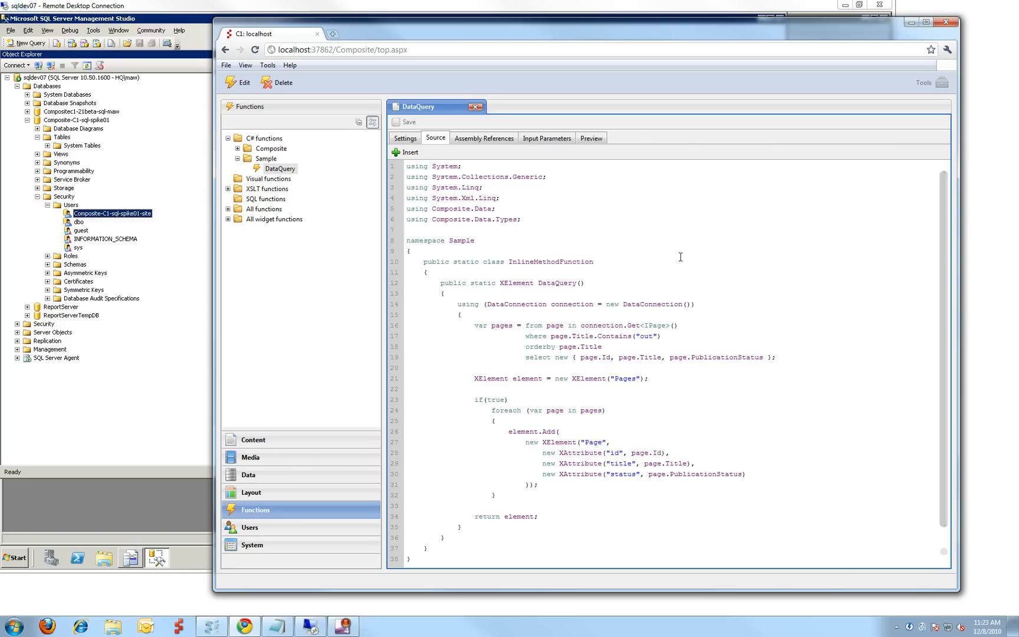
pyautogui.moveTo(701, 275)
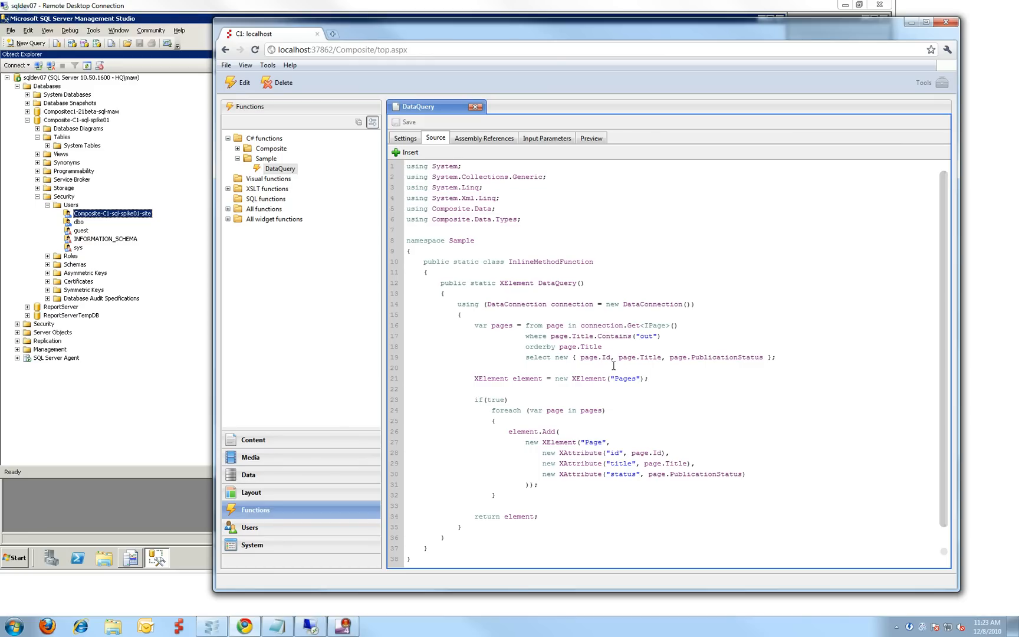
pyautogui.moveTo(605, 341)
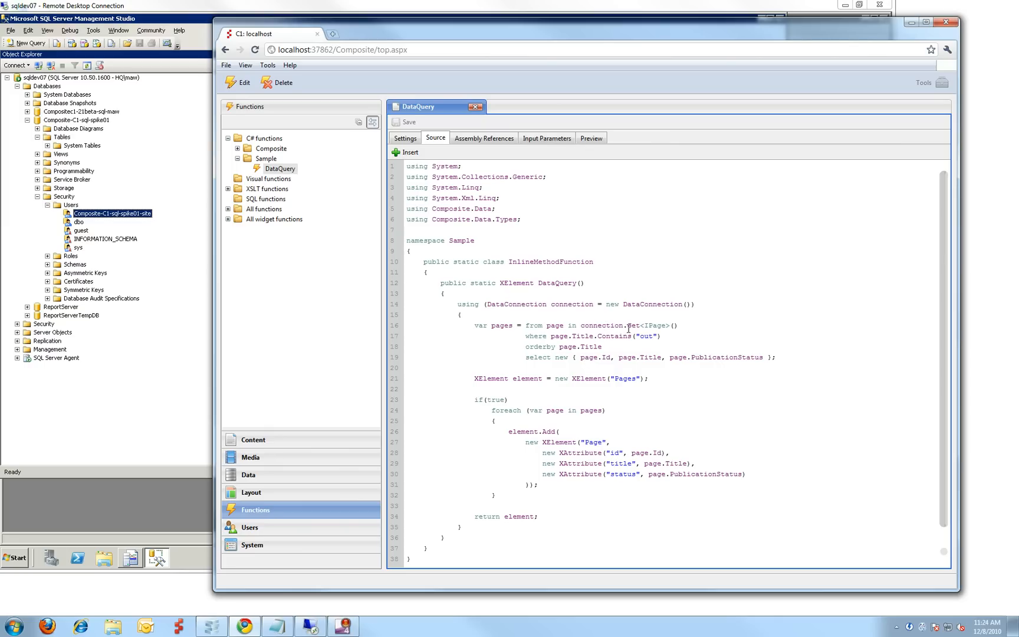
pyautogui.moveTo(627, 327)
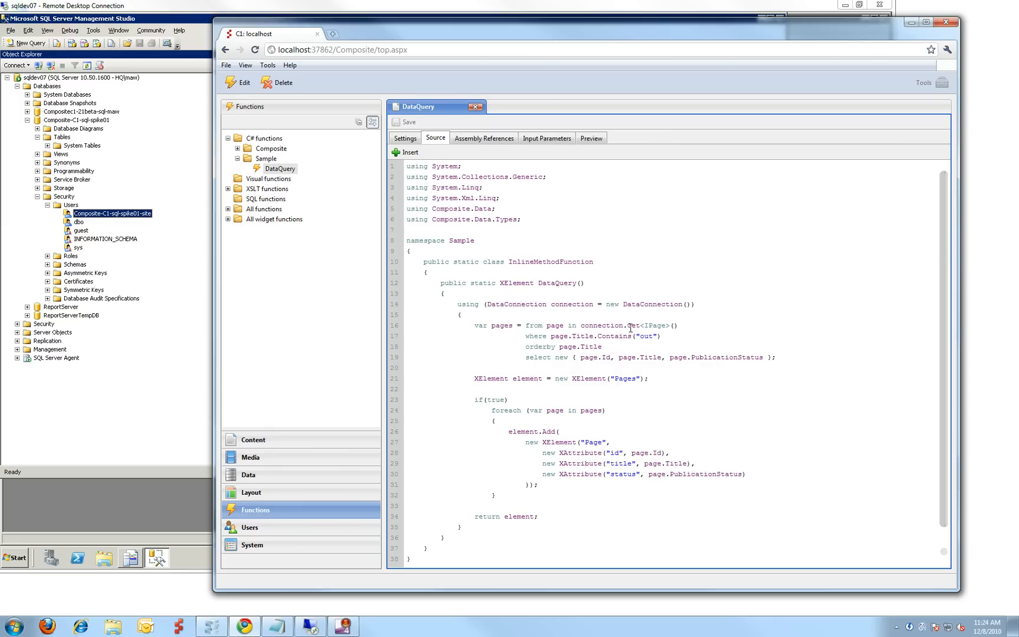
pyautogui.click(525, 304)
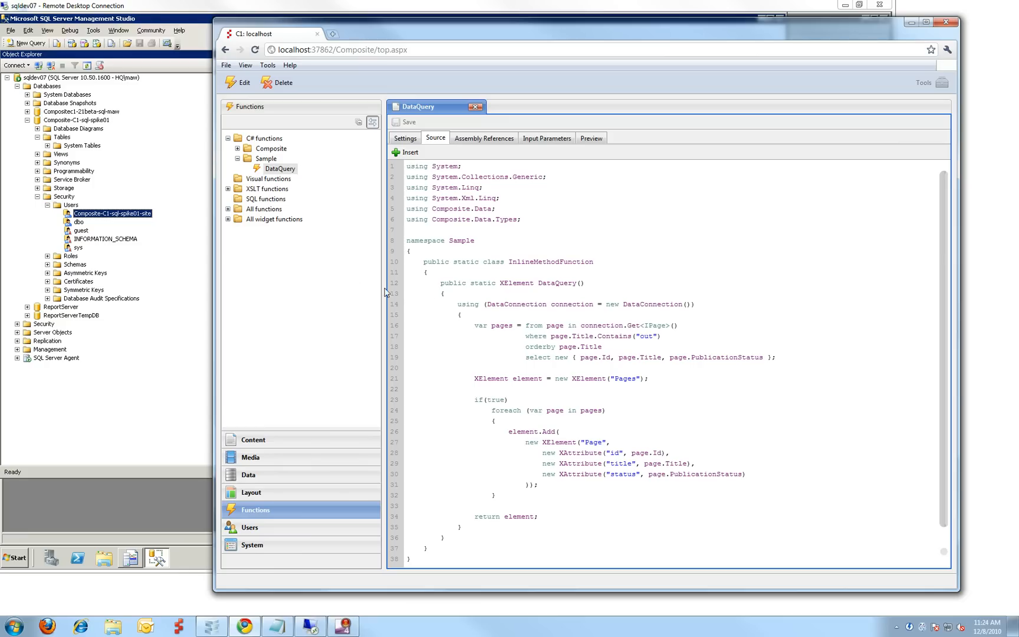
pyautogui.moveTo(527, 336)
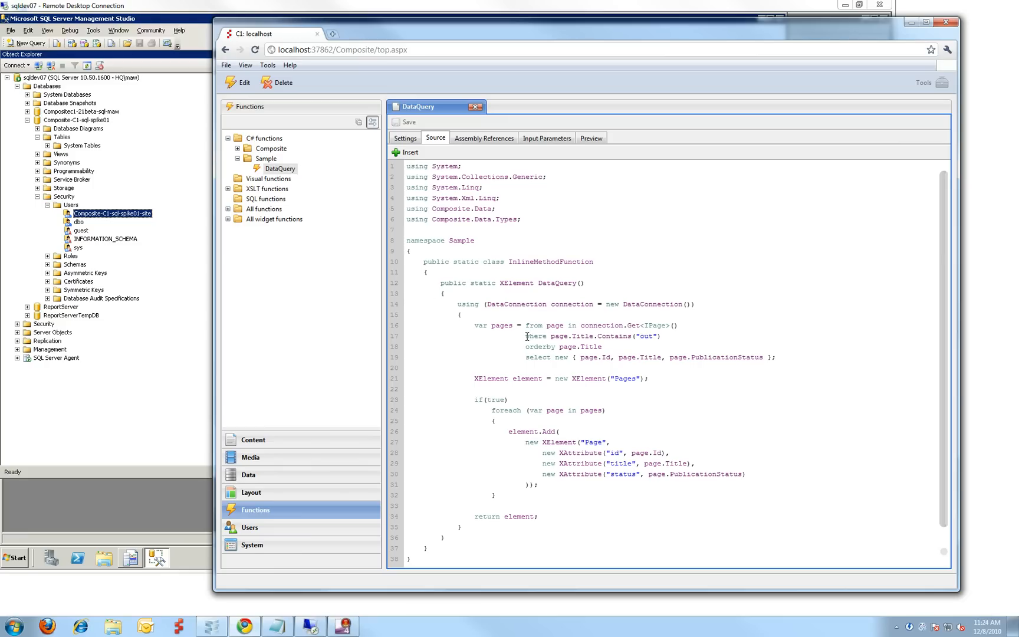
pyautogui.click(523, 304)
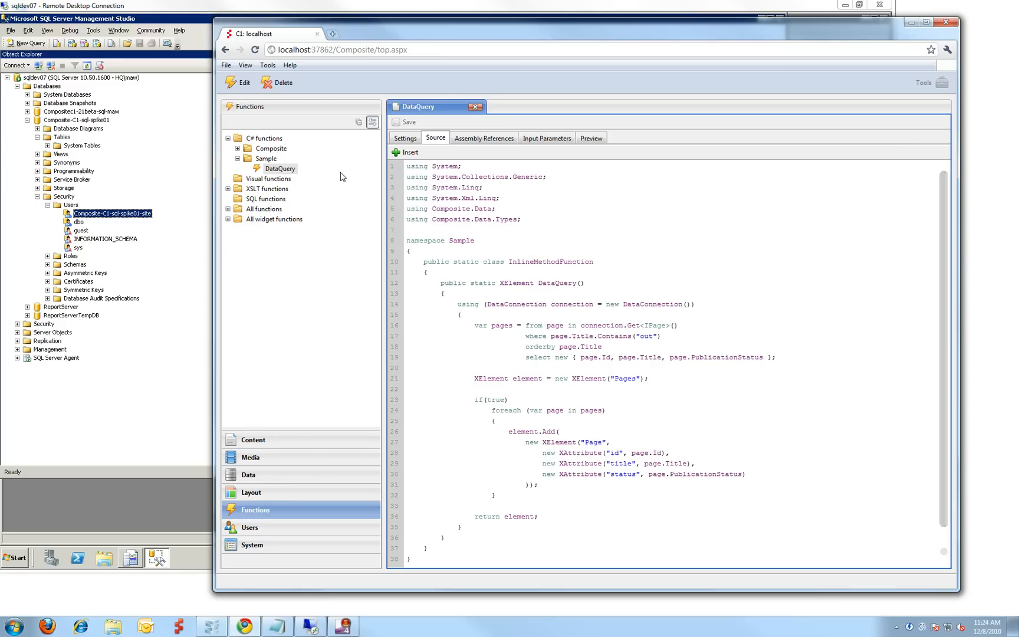
# Preview DataQuery's Pages XML listing page ids, titles and publication statuses
pyautogui.click(591, 138)
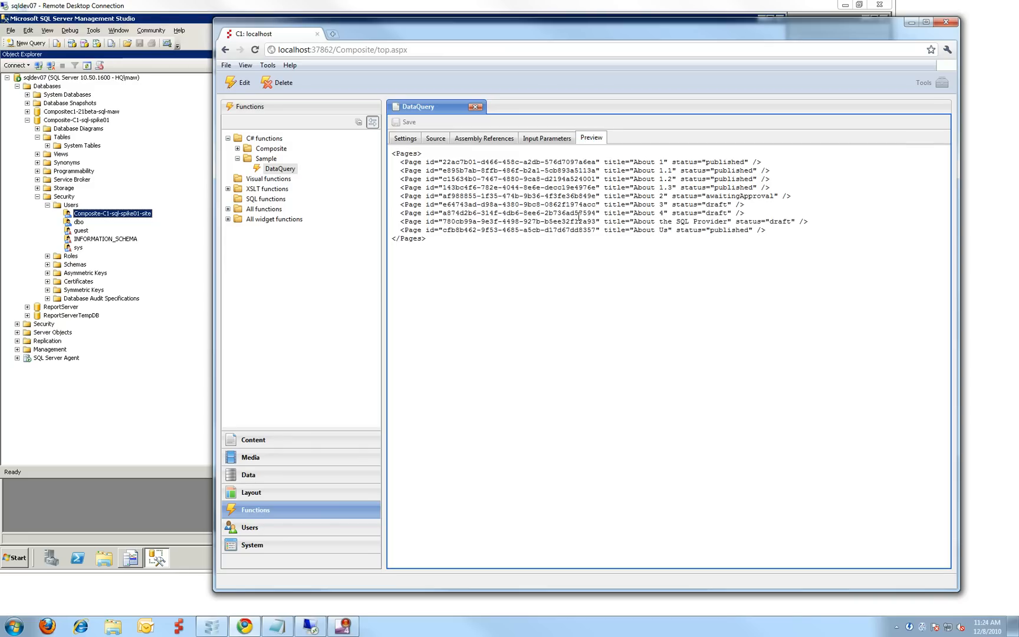
pyautogui.moveTo(696, 159)
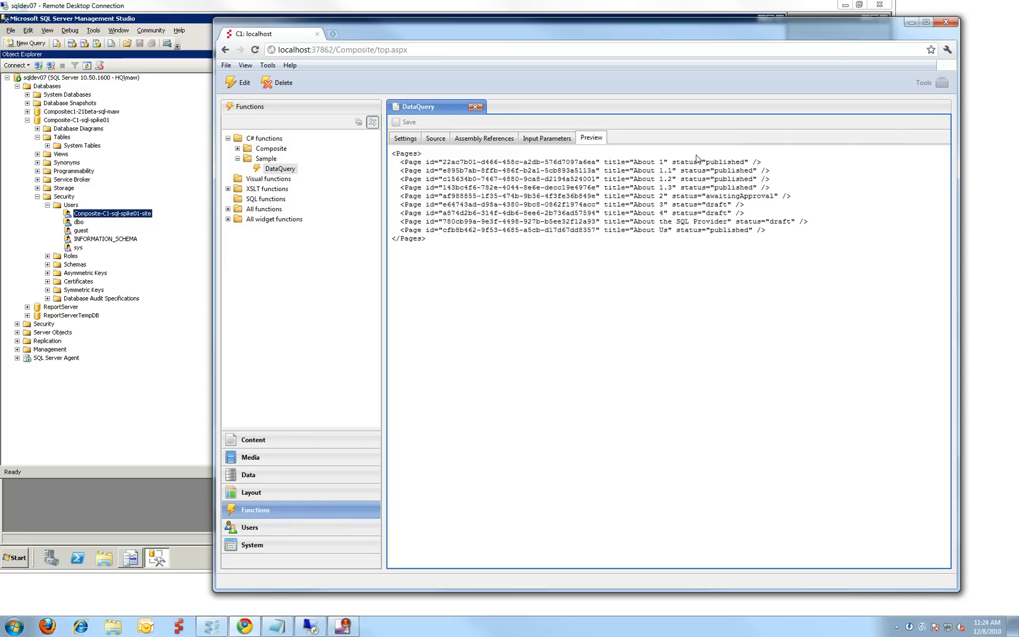
pyautogui.moveTo(671, 253)
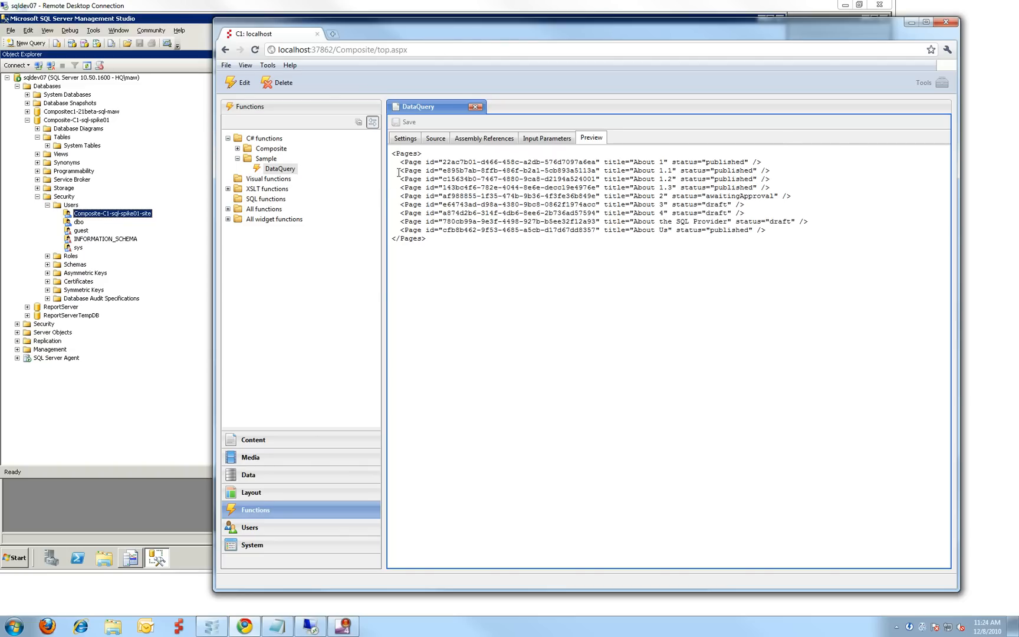
# Set DataQuery's debug Data scope to Public, preview published-only pages, and save the function
pyautogui.click(404, 138)
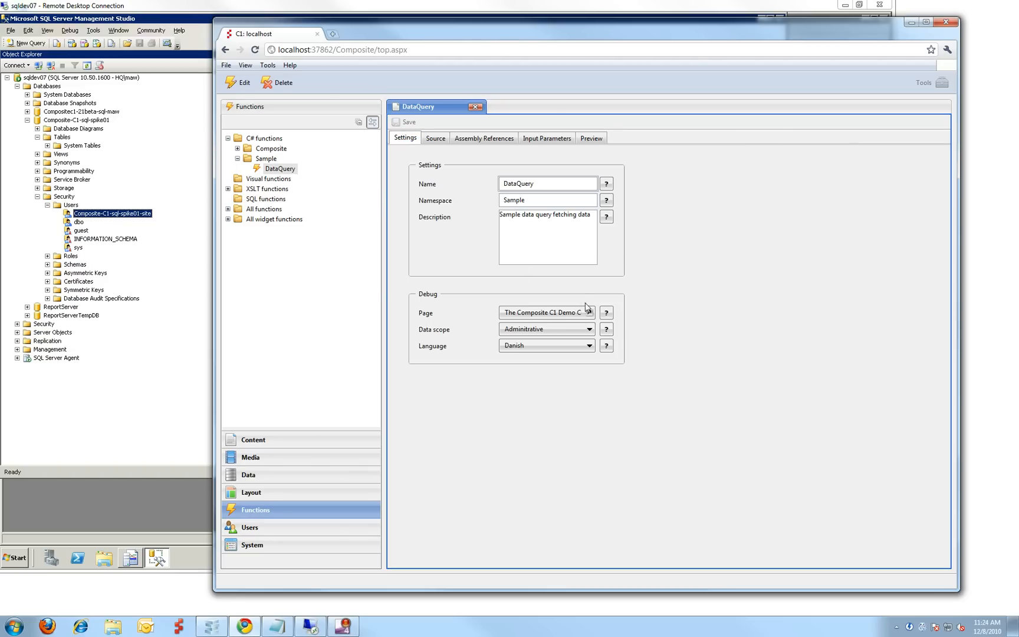
pyautogui.click(545, 329)
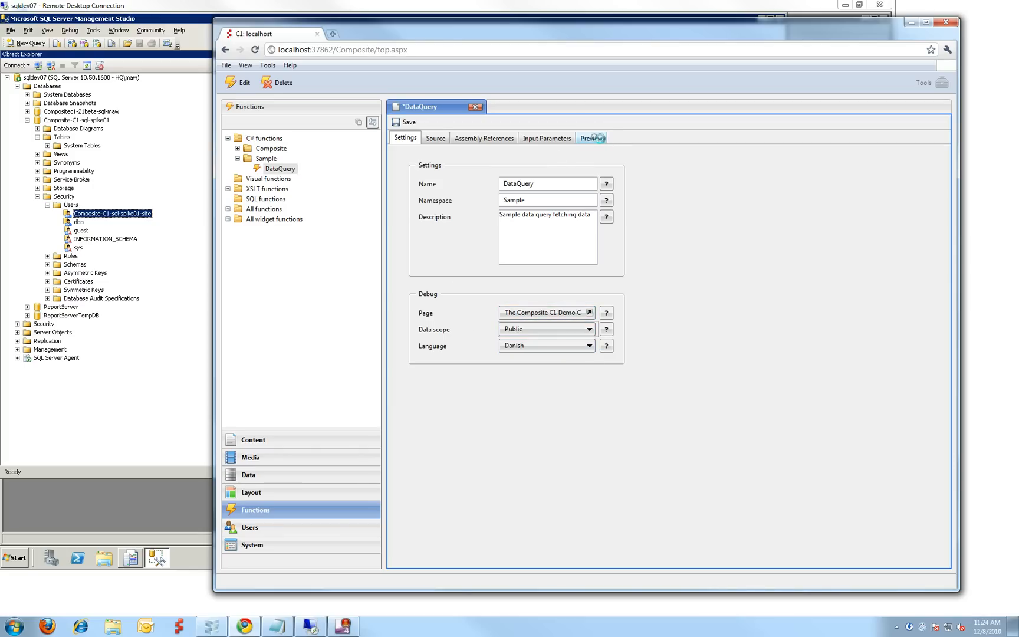
pyautogui.click(591, 137)
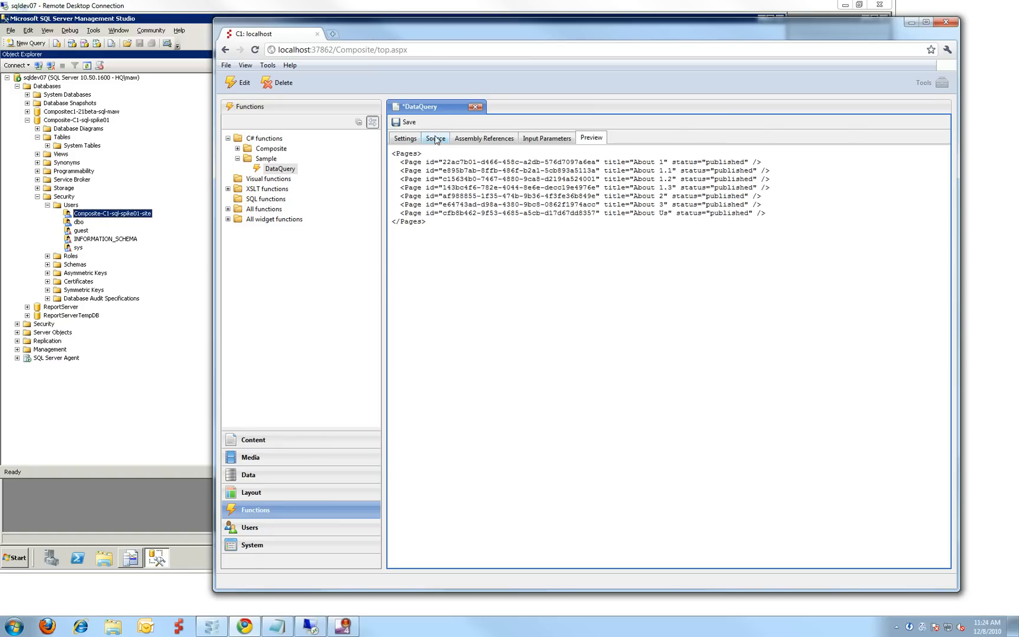
pyautogui.click(435, 138)
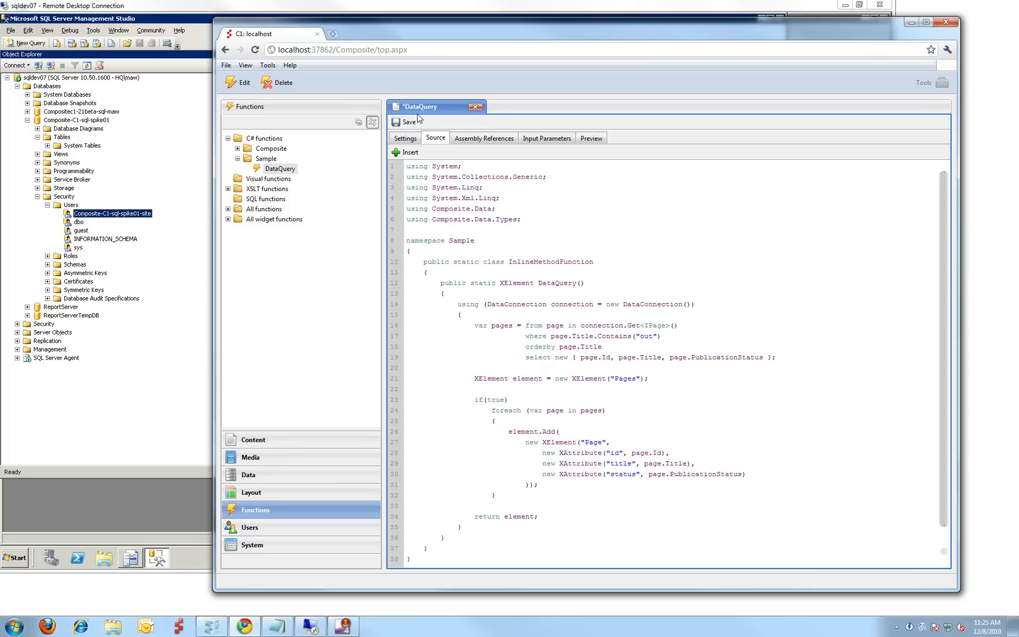
pyautogui.click(408, 121)
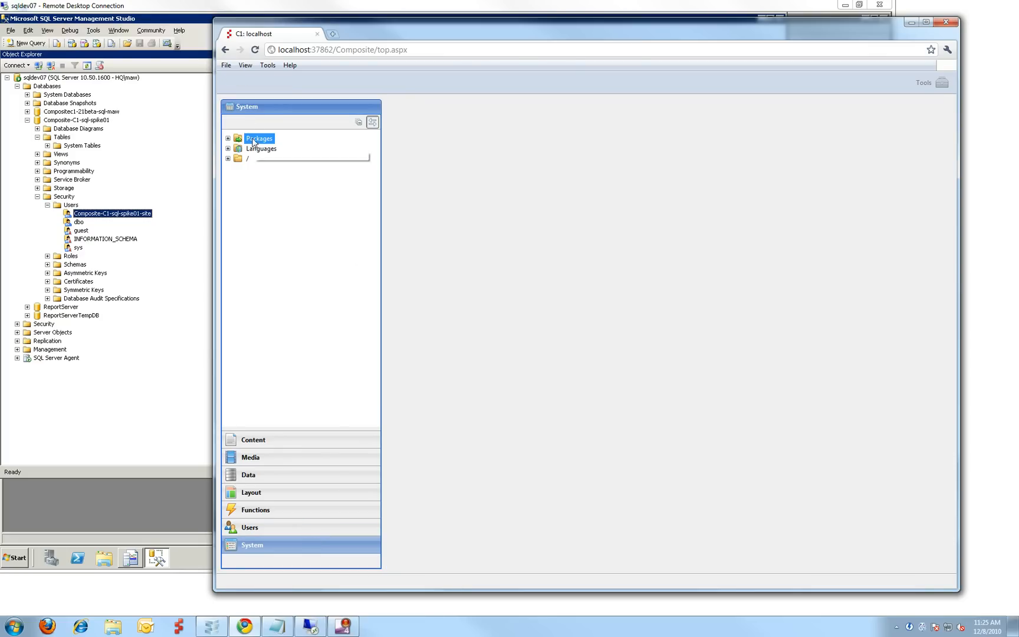
# Select Local packages under Installed packages and launch Install Local Package
pyautogui.click(229, 138)
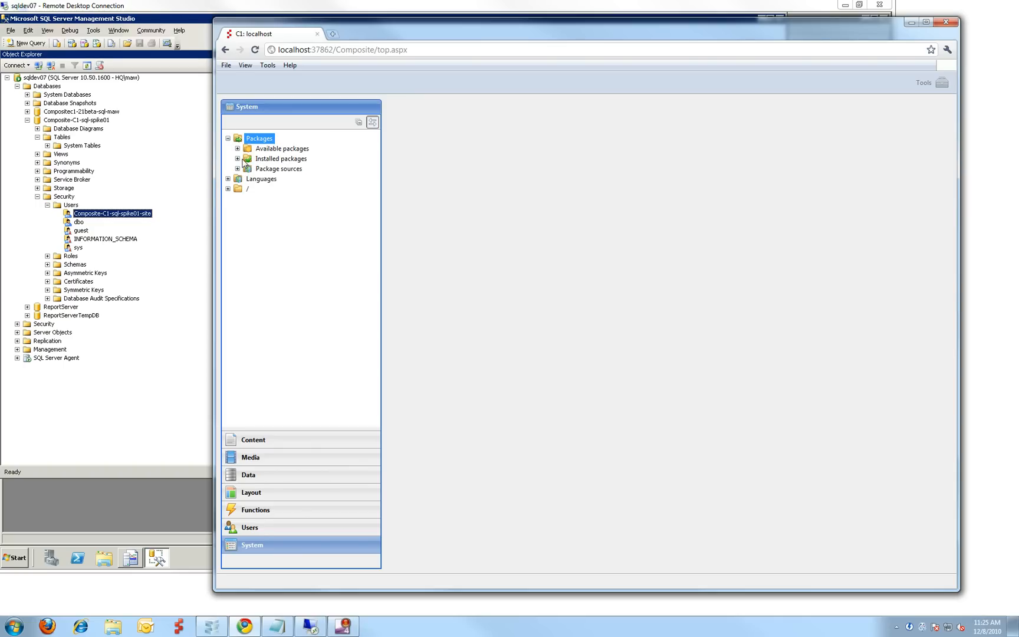
pyautogui.click(280, 158)
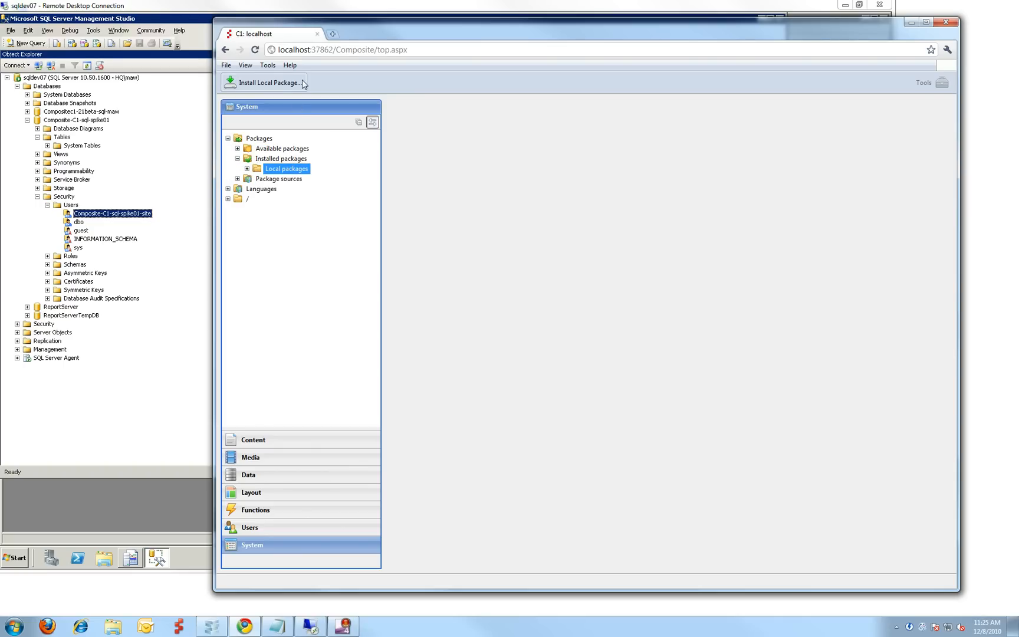
pyautogui.click(266, 83)
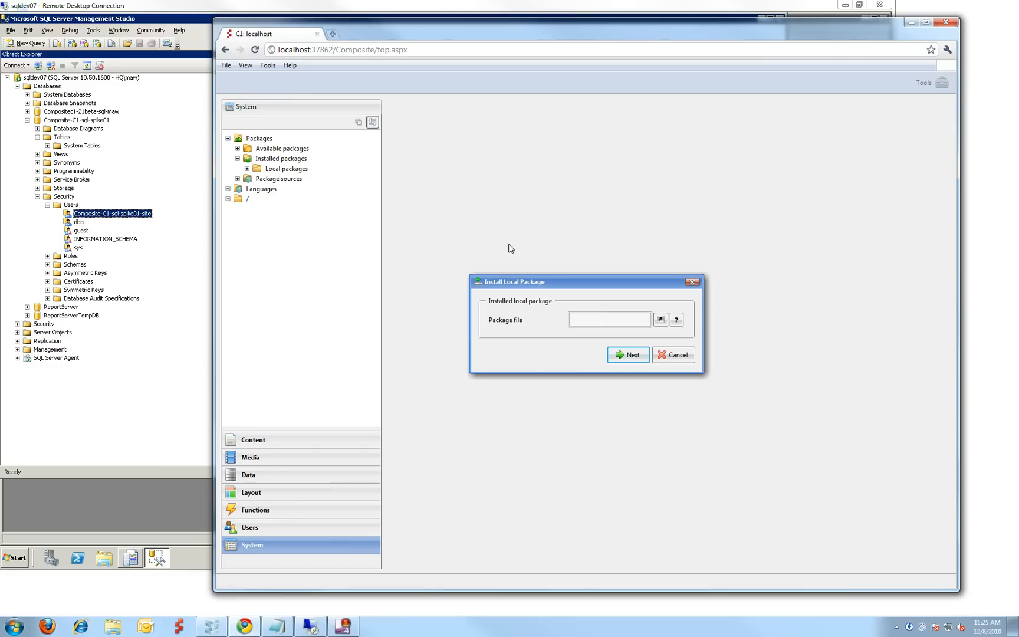
# Choose Composite.Tools.SqlServerDataProvider.zip as the package file and advance to Ready to install
pyautogui.click(660, 319)
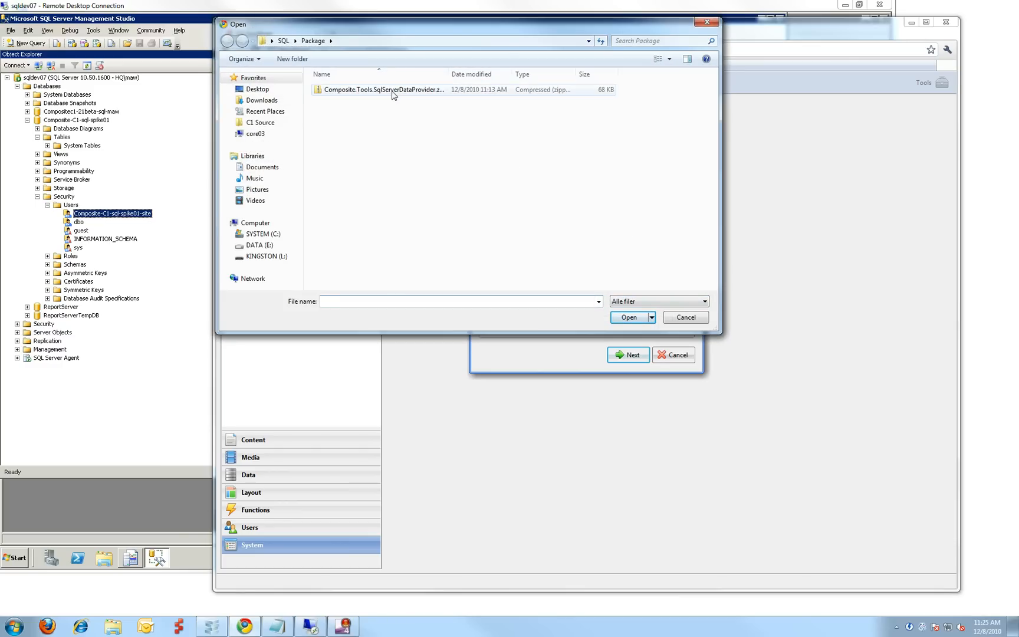
pyautogui.click(382, 89)
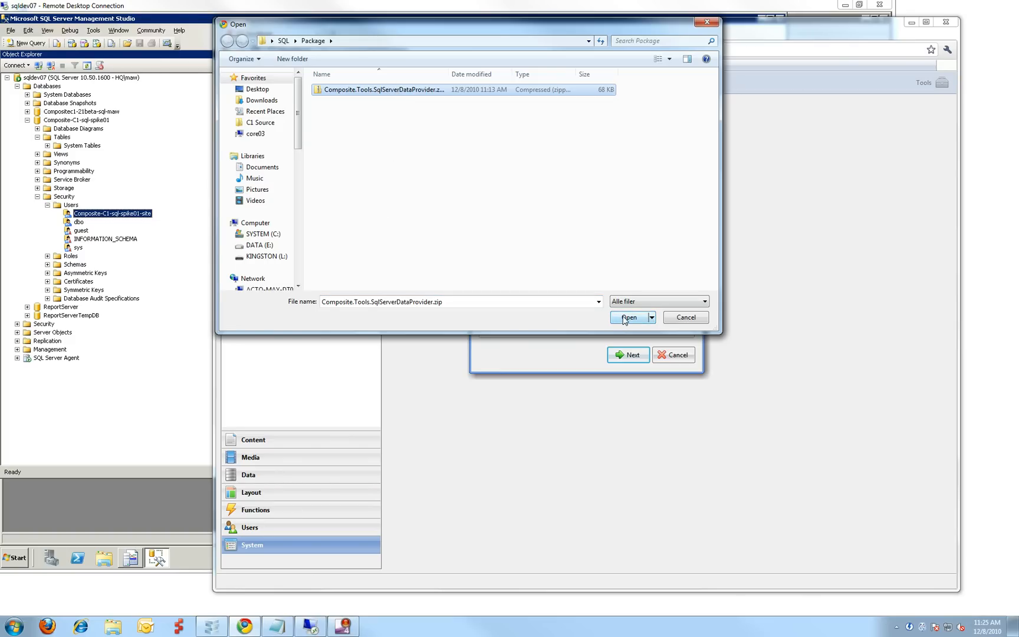
pyautogui.click(628, 317)
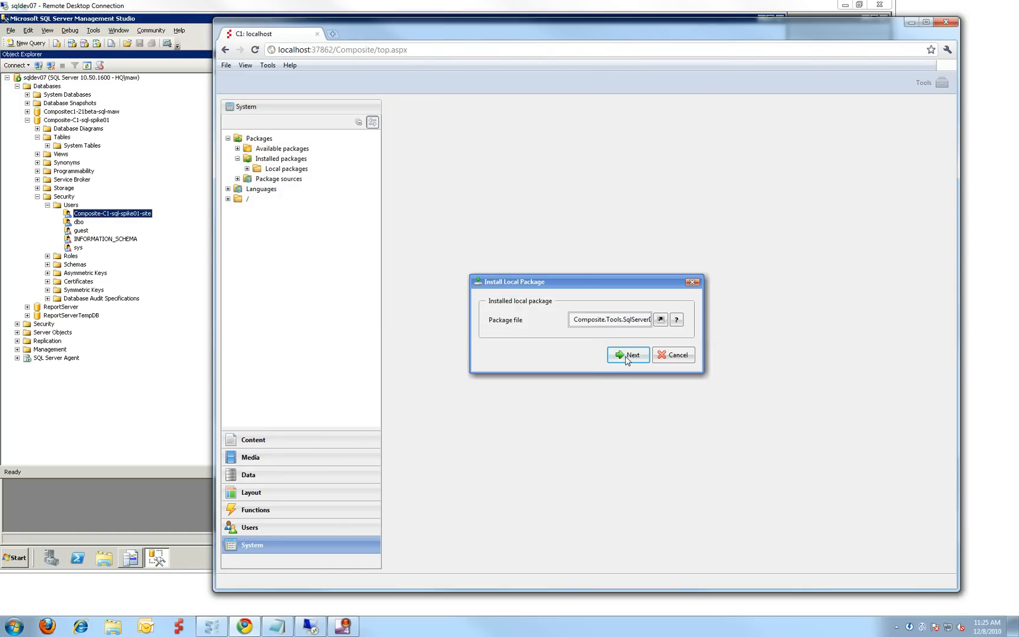
pyautogui.click(627, 356)
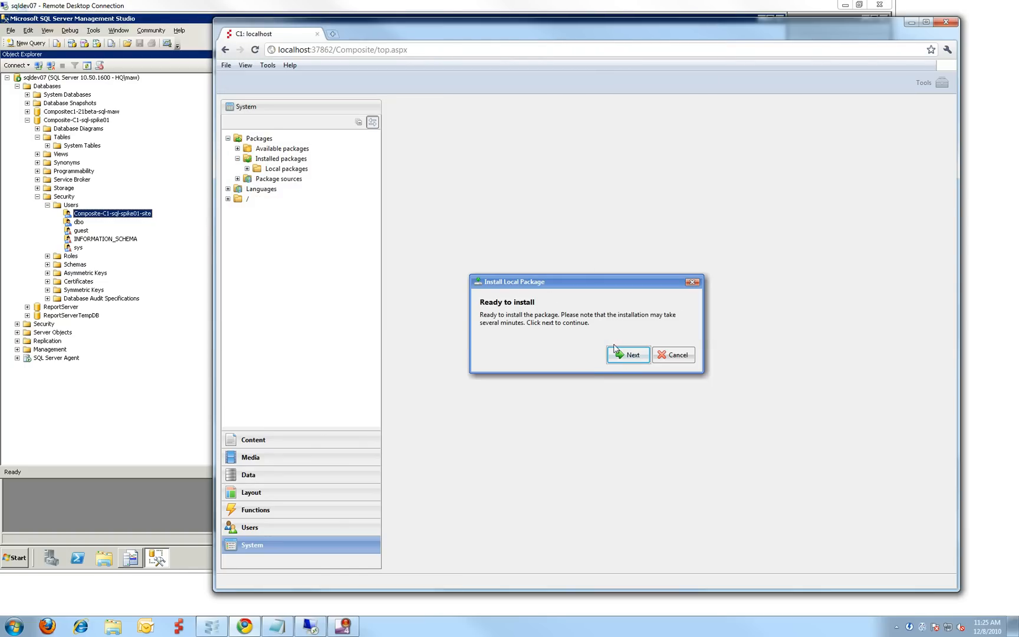
pyautogui.click(628, 355)
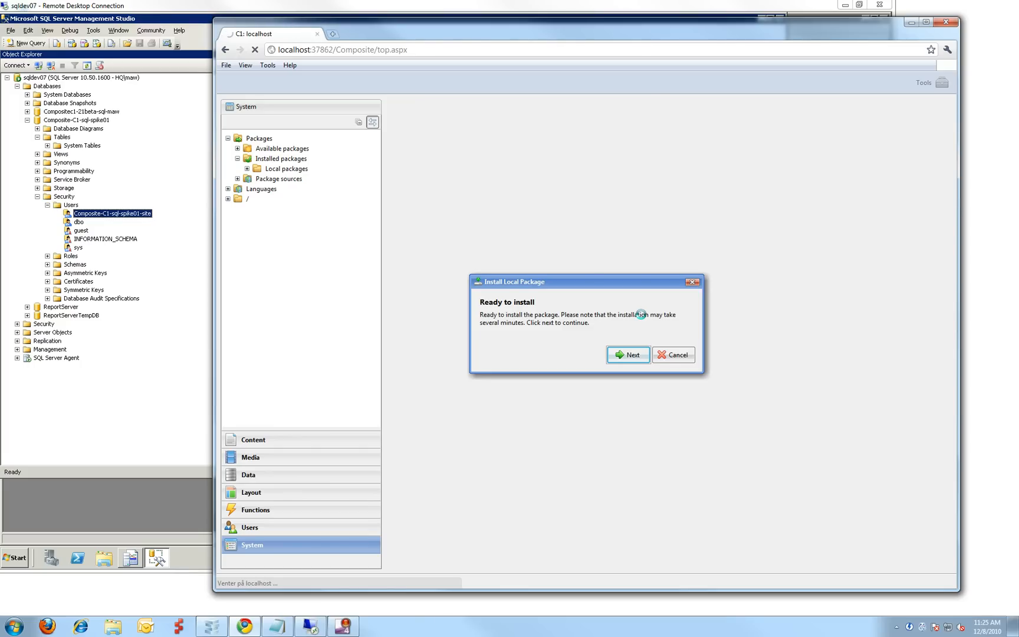
# Complete the SqlServerDataProvider installation and dismiss the success message so the console reloads
pyautogui.click(626, 355)
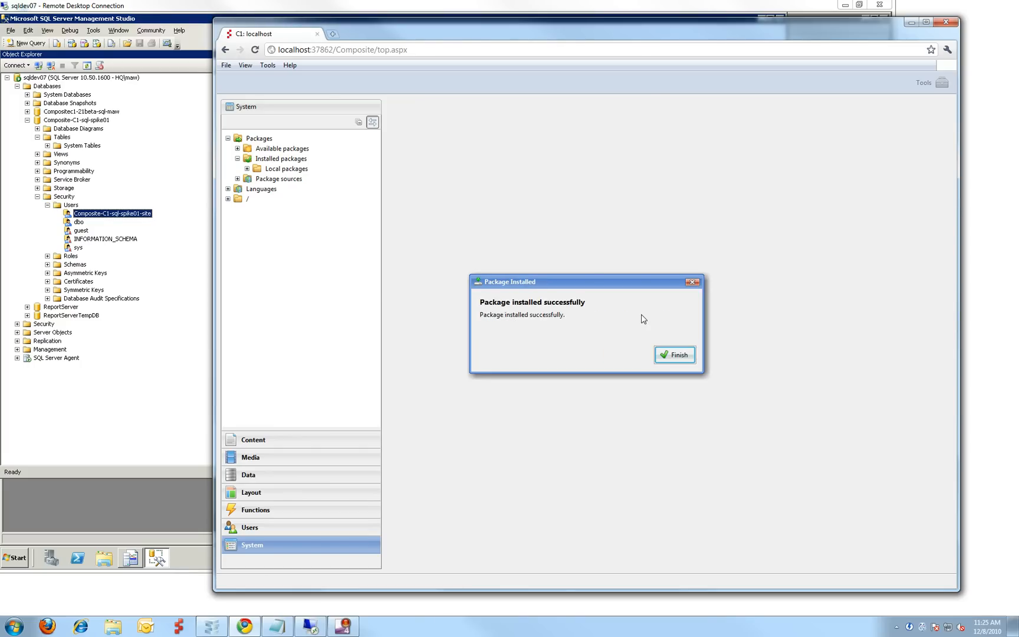
pyautogui.click(674, 354)
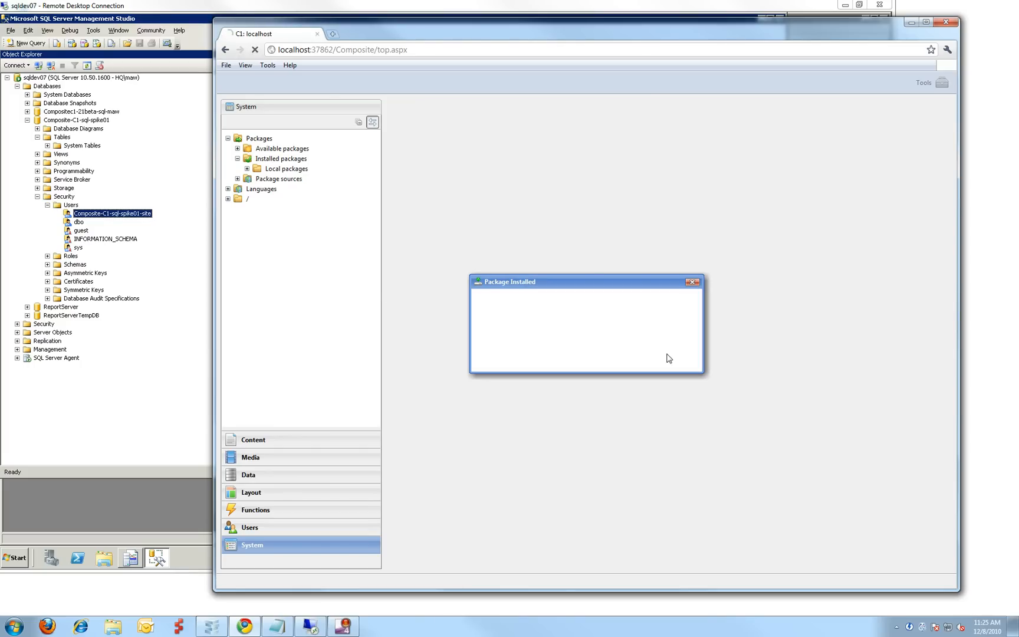
pyautogui.click(691, 281)
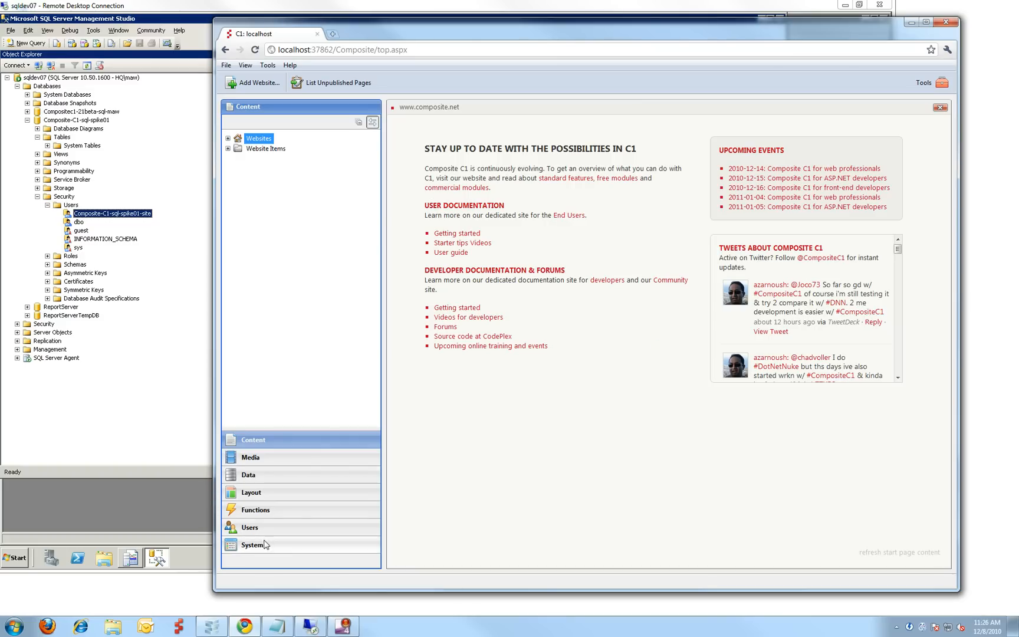
# Select the newly installed SqlServer Data Provider node in the System perspective
pyautogui.click(251, 545)
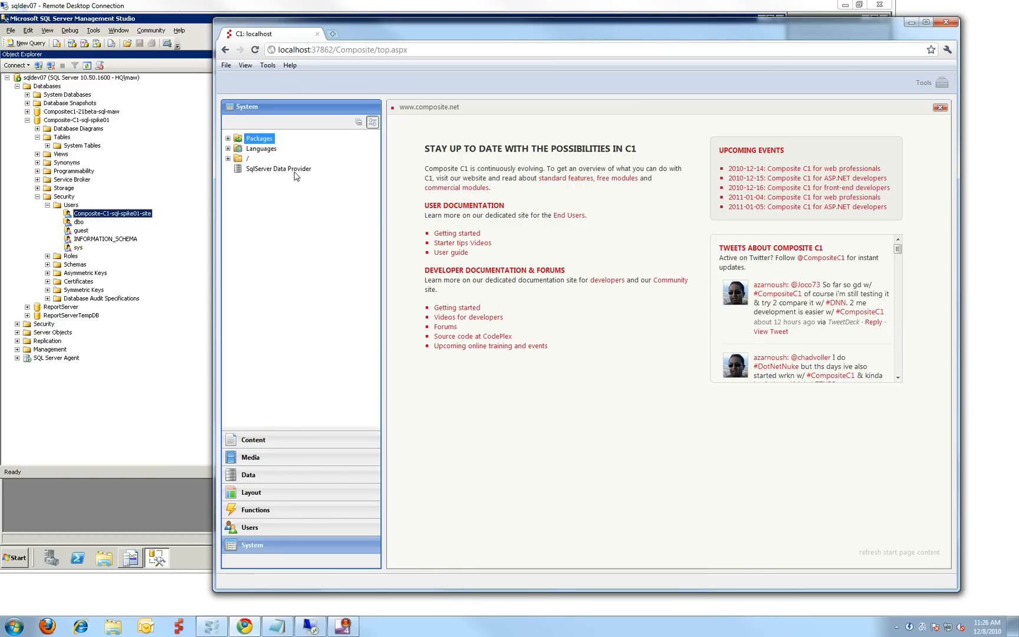
pyautogui.click(278, 169)
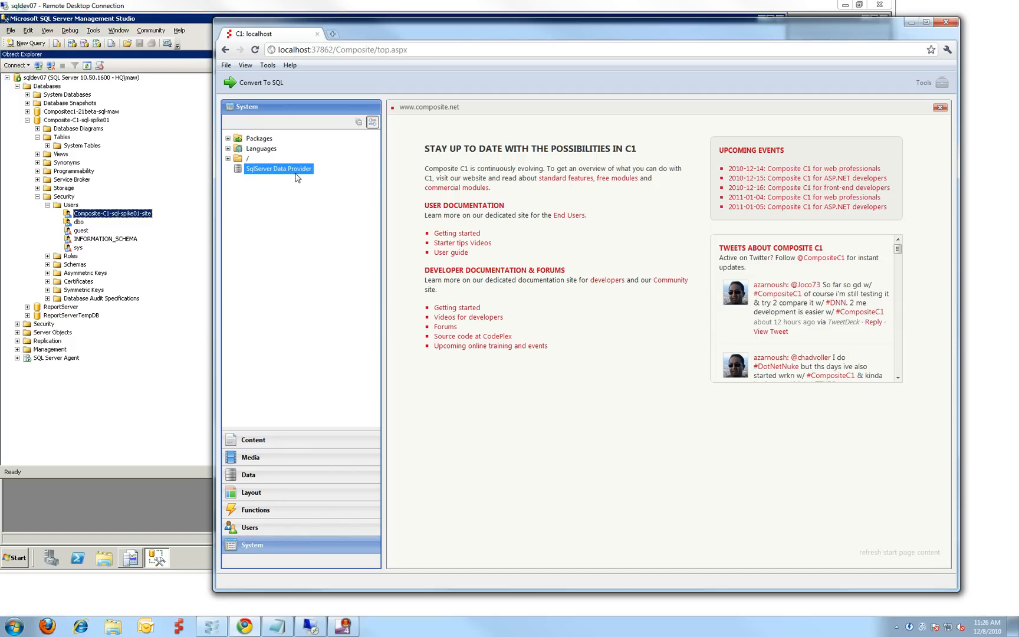
pyautogui.moveTo(356, 167)
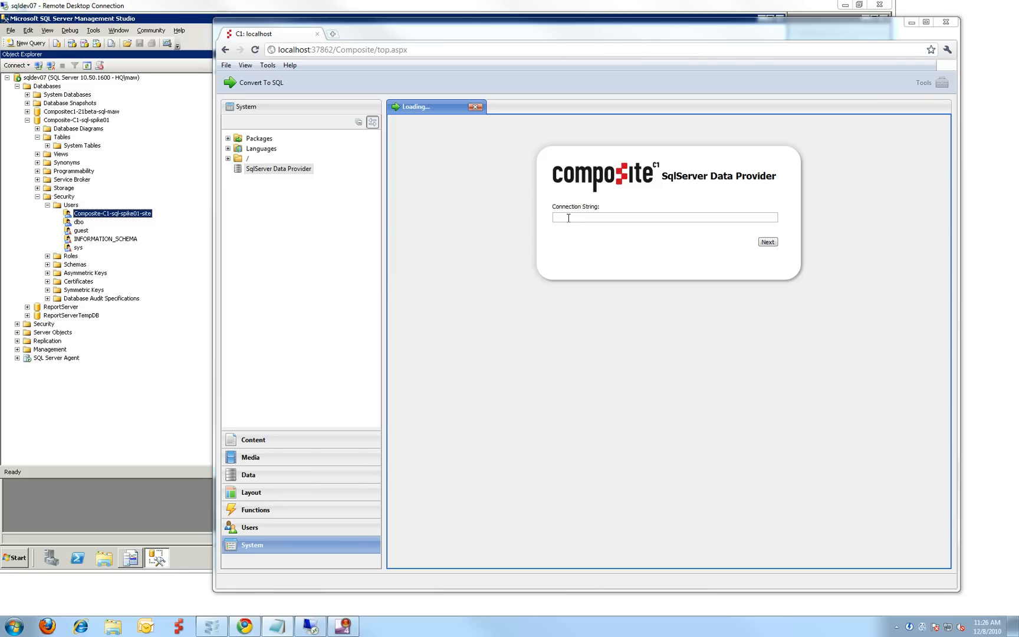
# Submit the sqldev07 Composite-C1-sql-spike01 connection string and keep DynamicXmlDataProvider as source
pyautogui.write('Data Source=sqldev07;Initial Catalog=Composite-C1-sql-spike01;User Id=Composite-C1-sql-spike01-site;Password=zee0neAw3s0m32;')
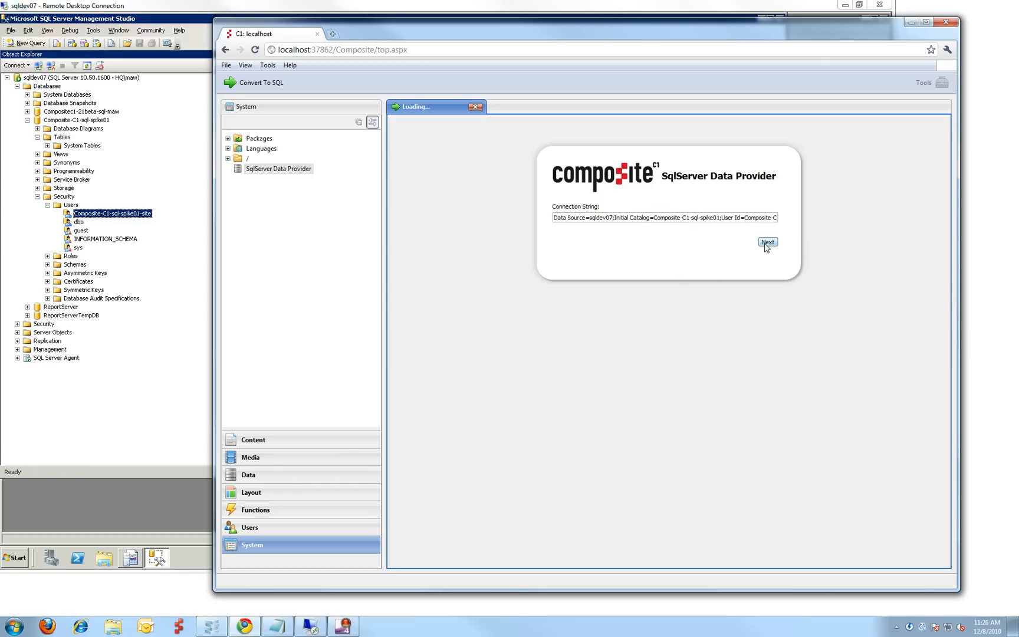
pyautogui.click(768, 242)
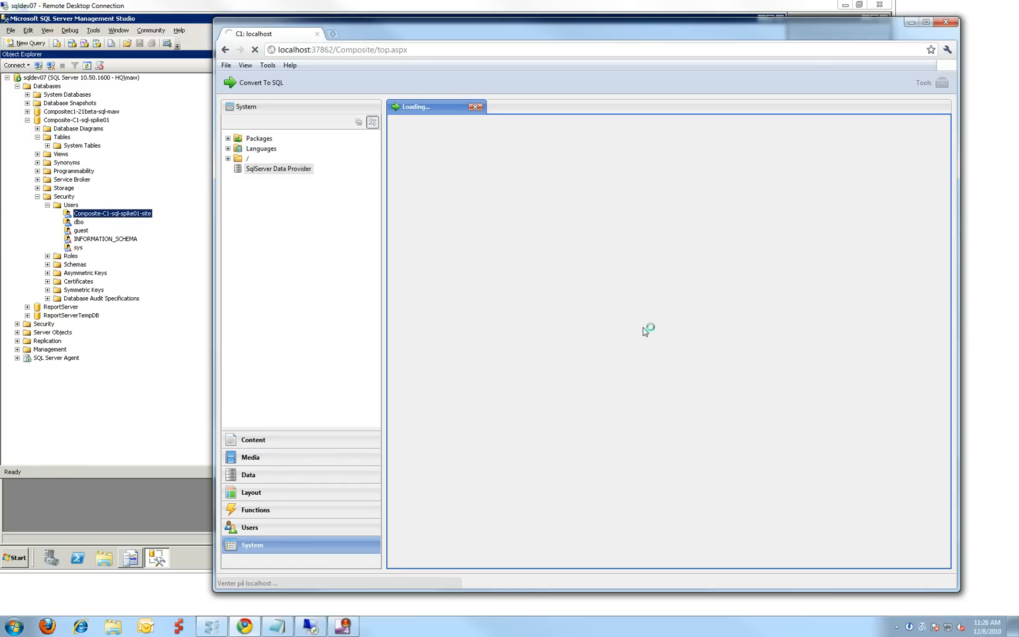
pyautogui.moveTo(650, 294)
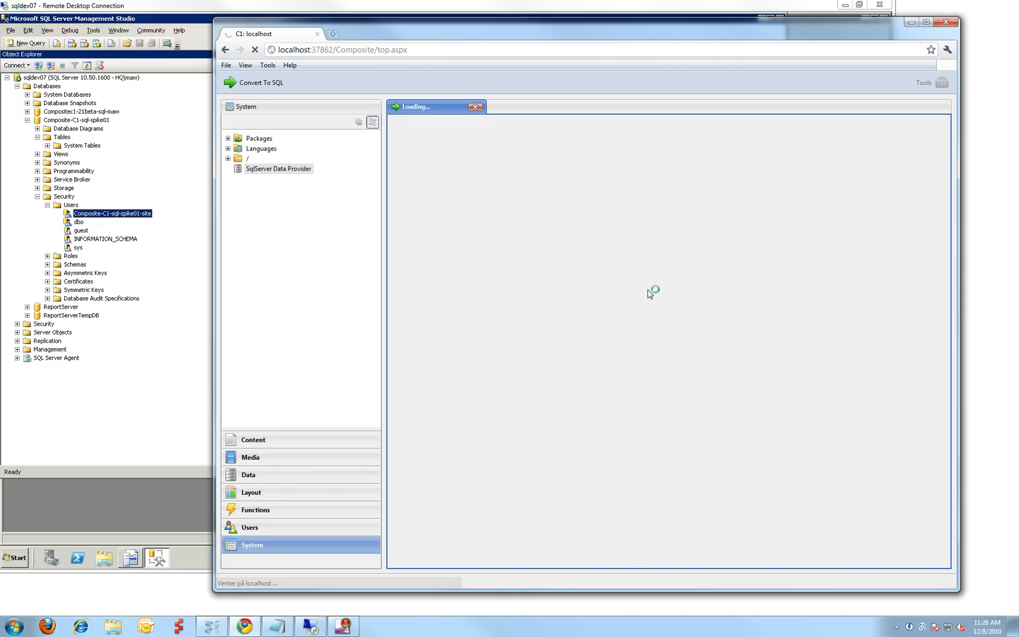
pyautogui.moveTo(668, 284)
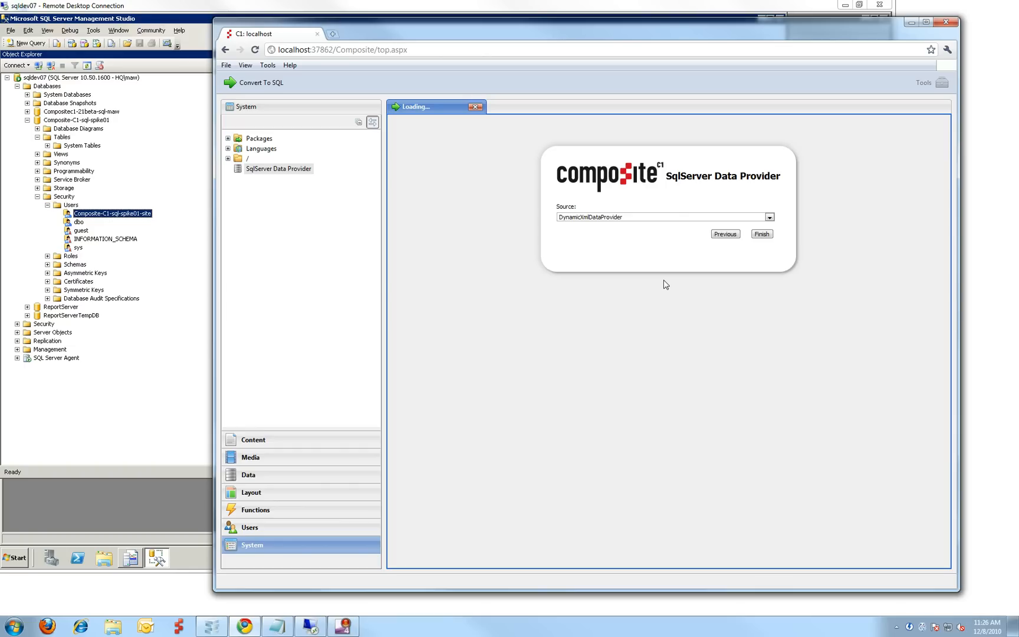
pyautogui.moveTo(602, 232)
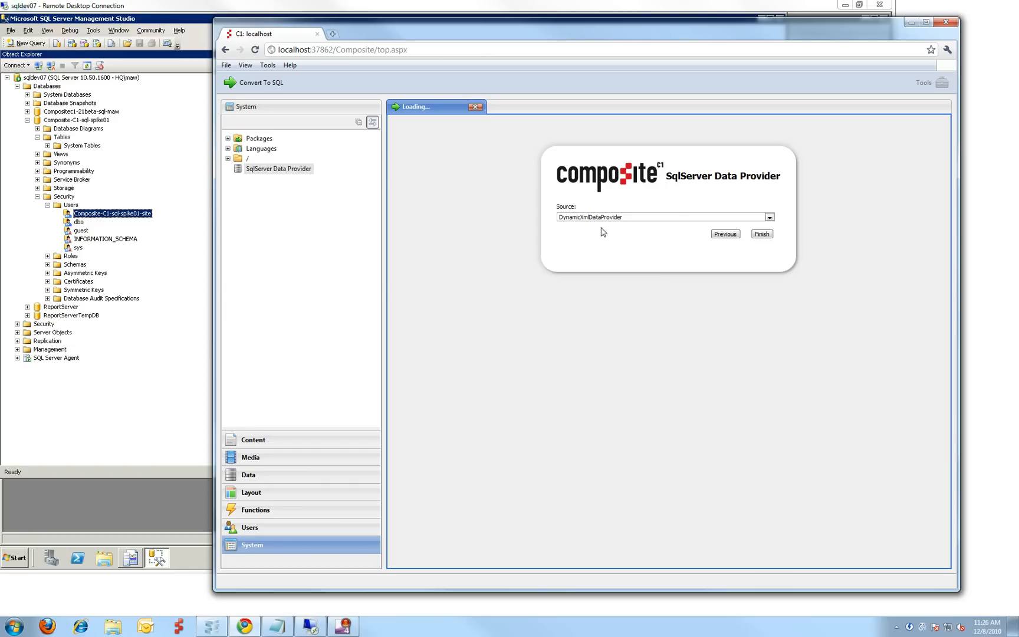
pyautogui.moveTo(669, 223)
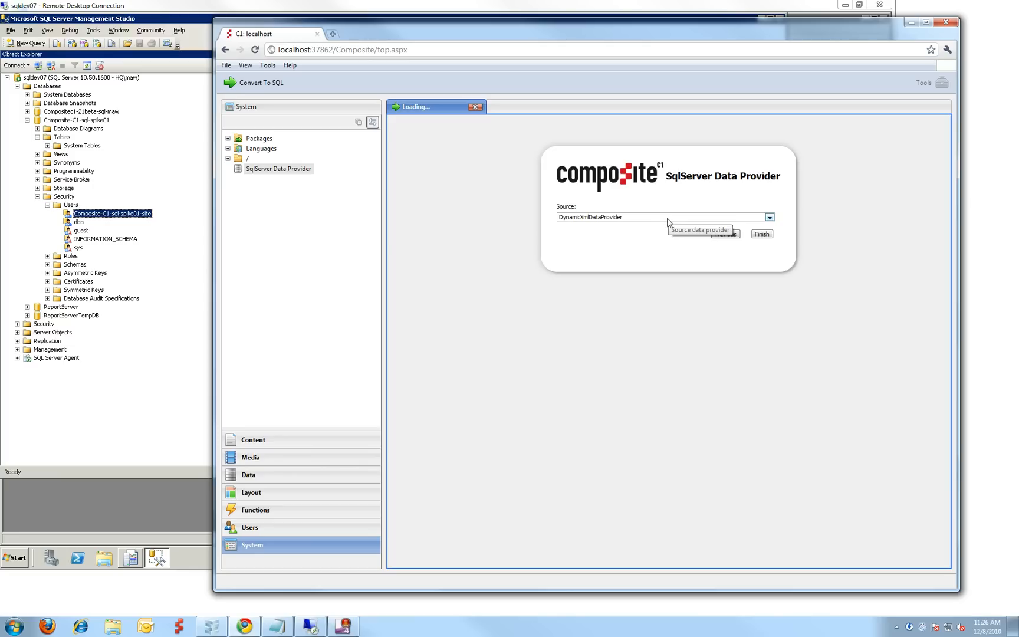
pyautogui.click(770, 217)
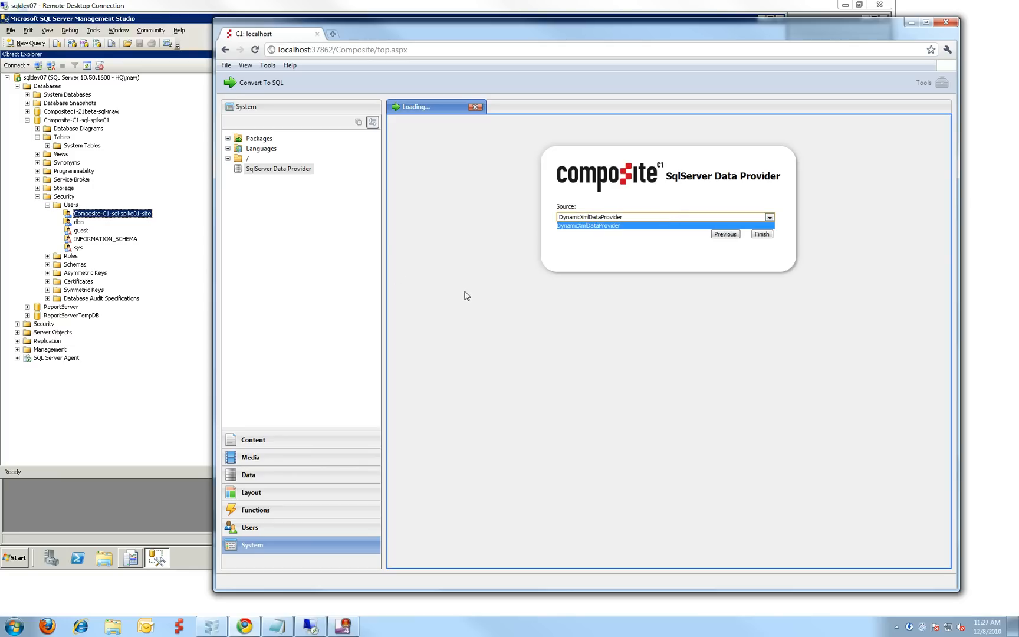
pyautogui.click(591, 216)
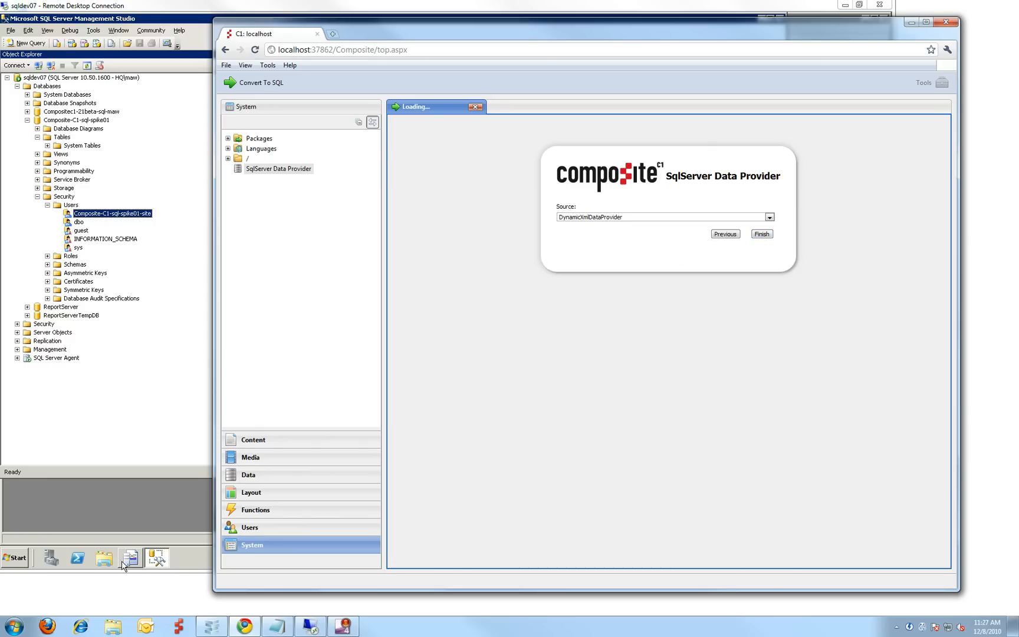
# Stop and restart the SQL Server Profiler trace, then advance the conversion wizard
pyautogui.click(128, 558)
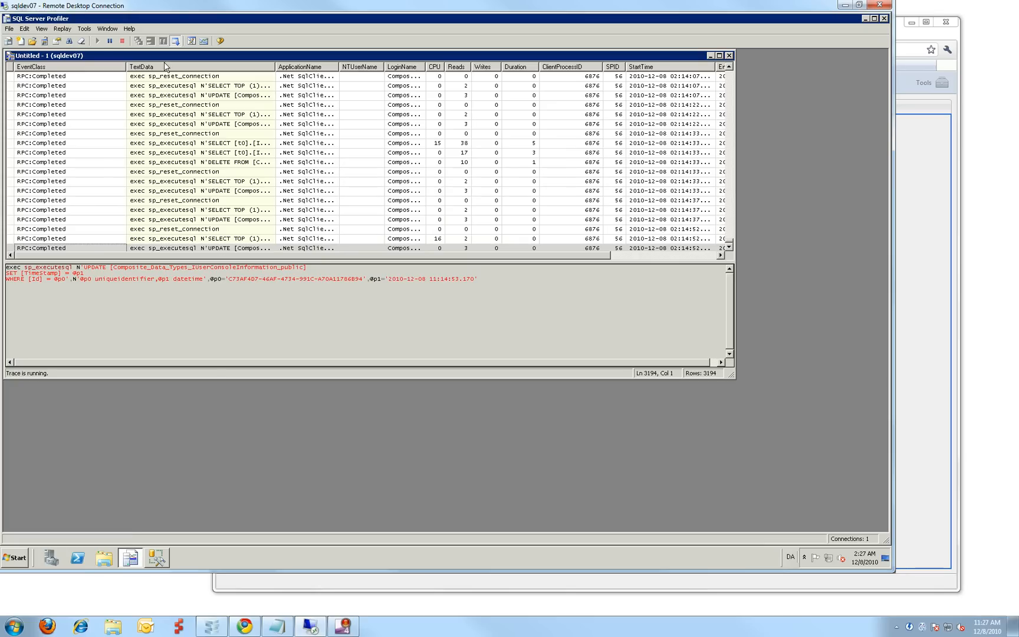
pyautogui.click(122, 40)
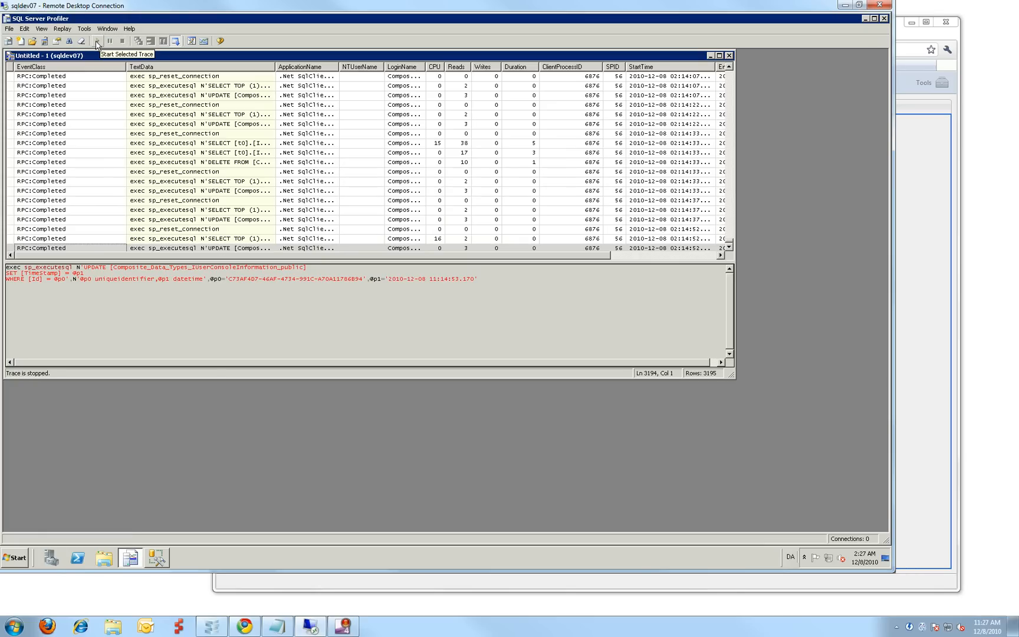
pyautogui.click(96, 40)
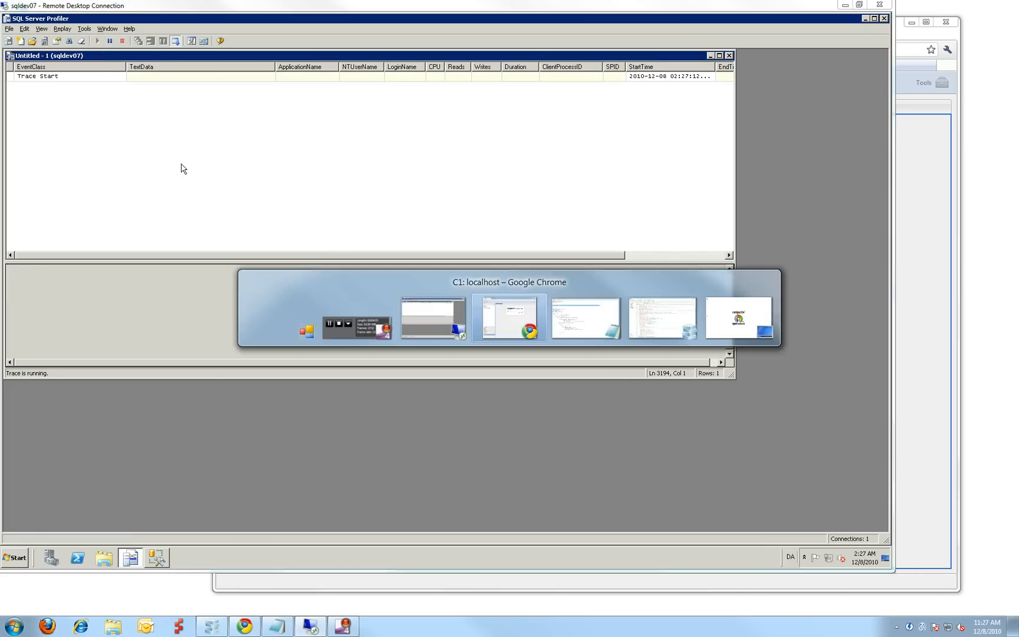
pyautogui.click(509, 318)
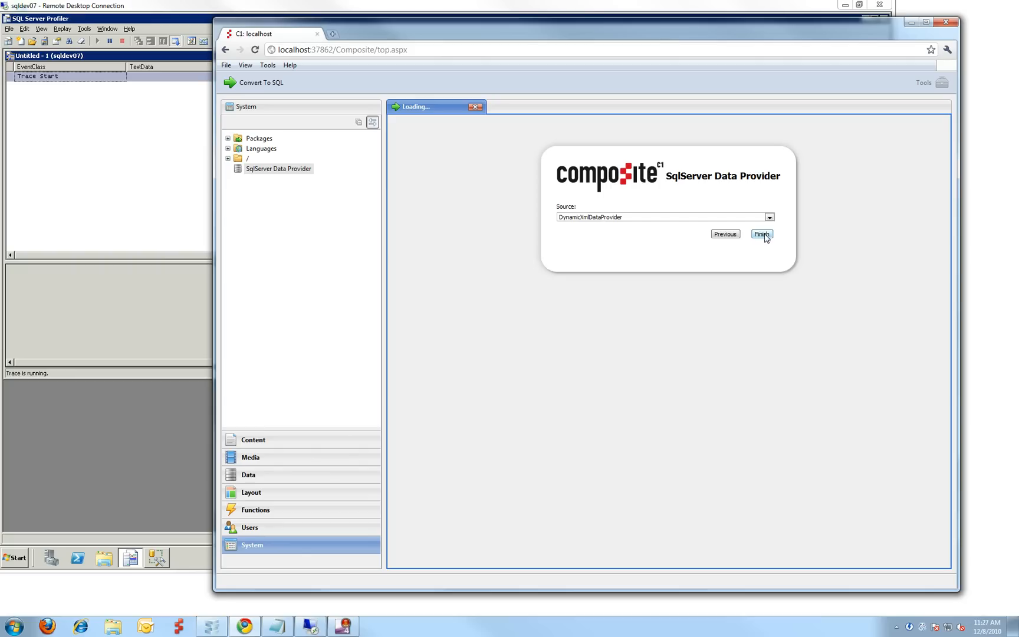
# Finish the SqlServer Data Provider wizard and acknowledge the Data Store Migration Completed dialog
pyautogui.click(761, 234)
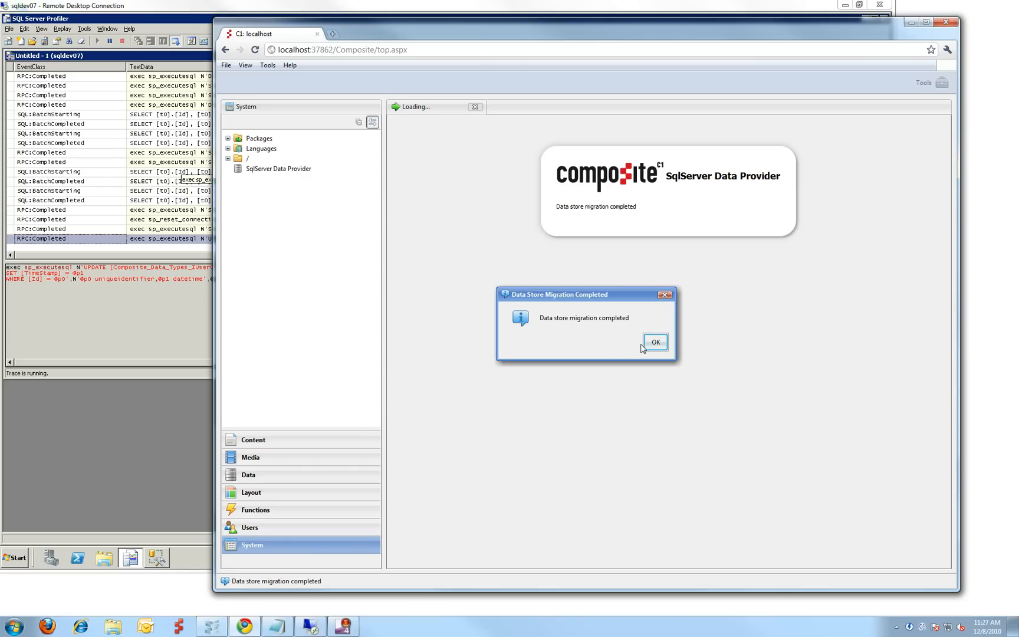
pyautogui.click(655, 342)
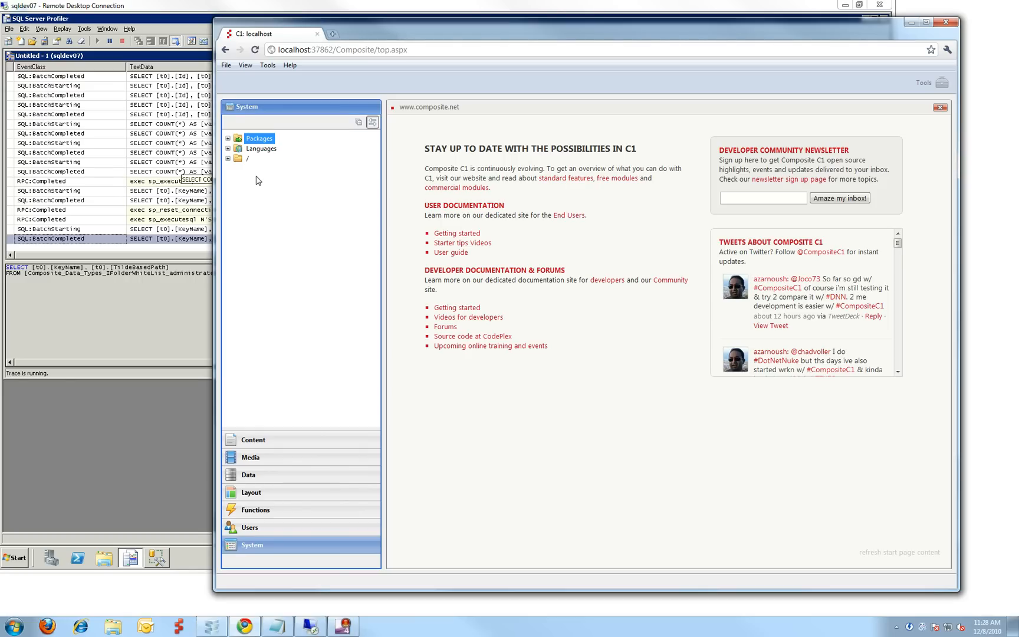
pyautogui.moveTo(277, 429)
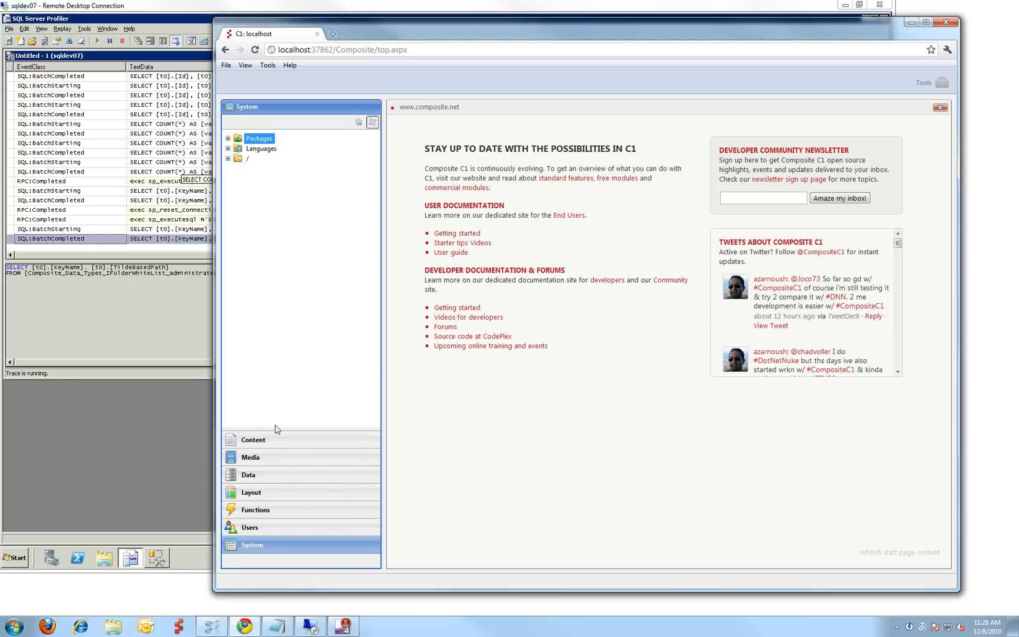
# Browse The Composite C1 Demo Company pages under Websites, then show the Functions namespaces
pyautogui.click(252, 439)
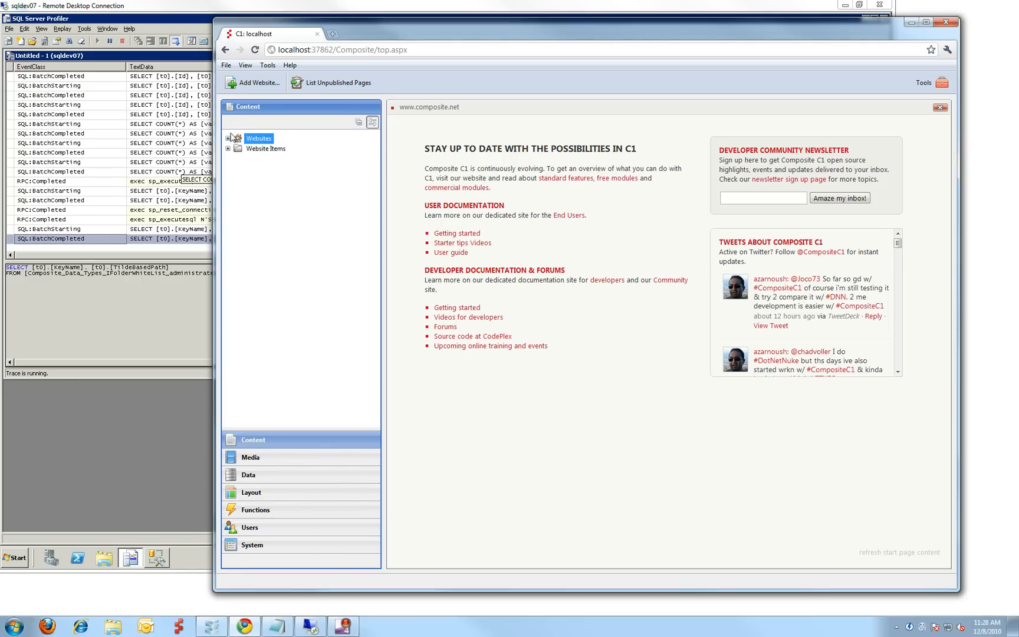
pyautogui.click(228, 138)
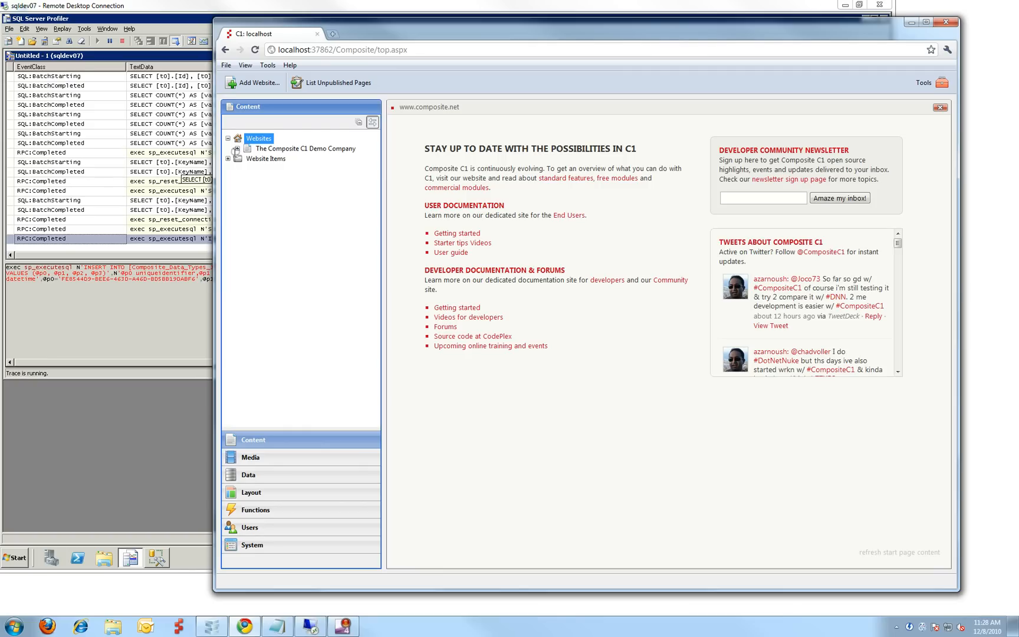
pyautogui.click(228, 148)
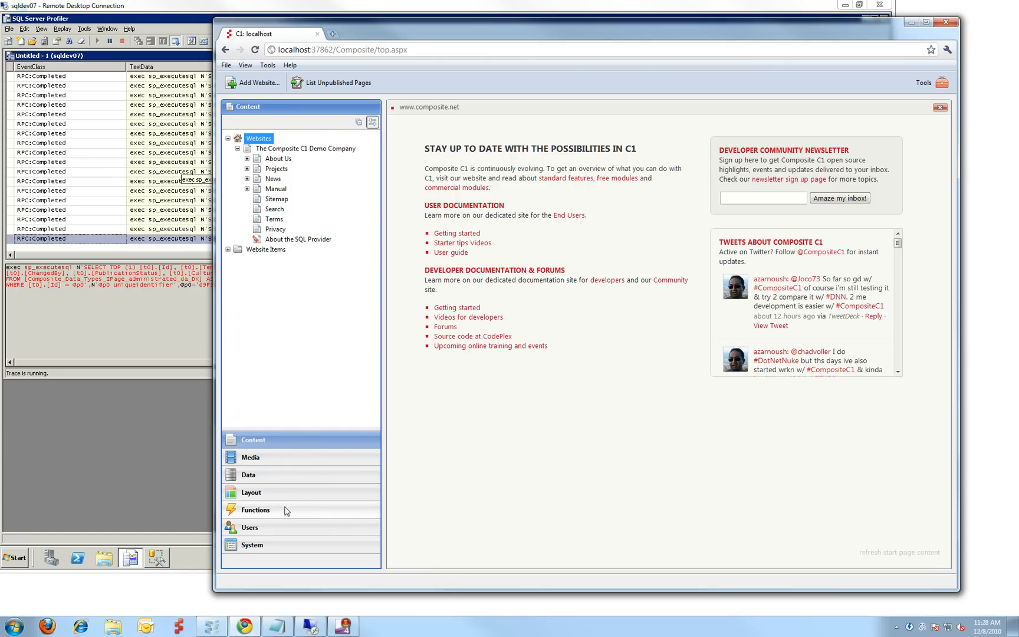
pyautogui.click(255, 509)
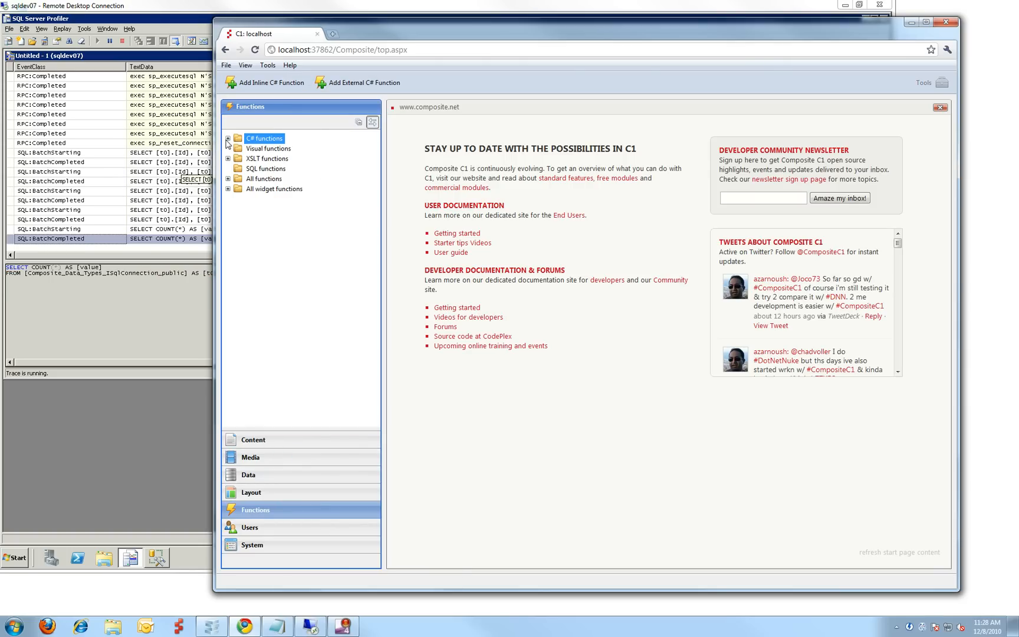
# Open C# Sample DataQuery, set its data scope to Public, and preview the published About pages
pyautogui.click(228, 138)
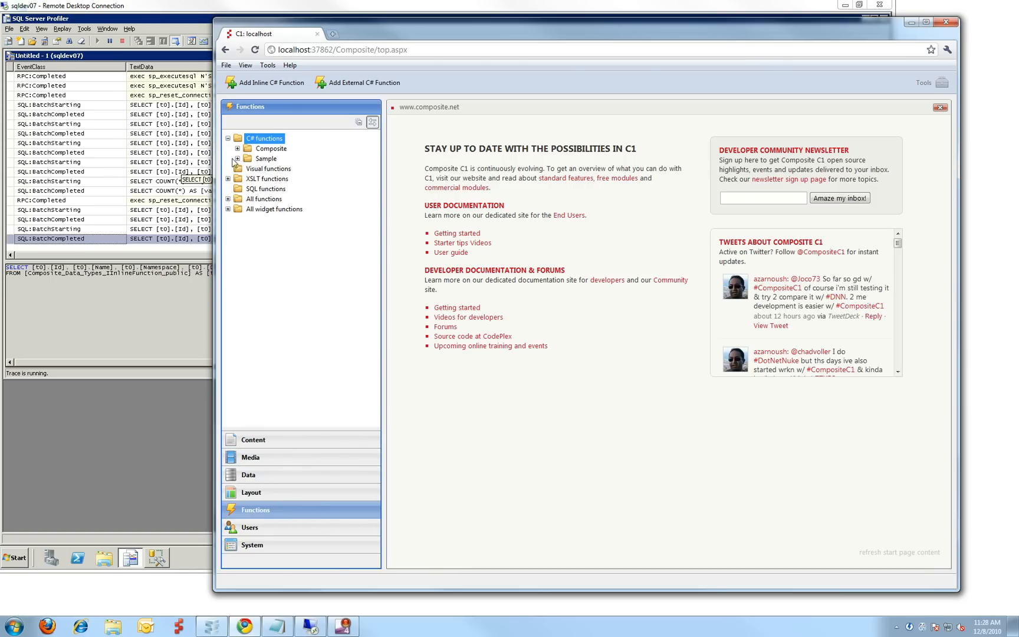
pyautogui.click(279, 168)
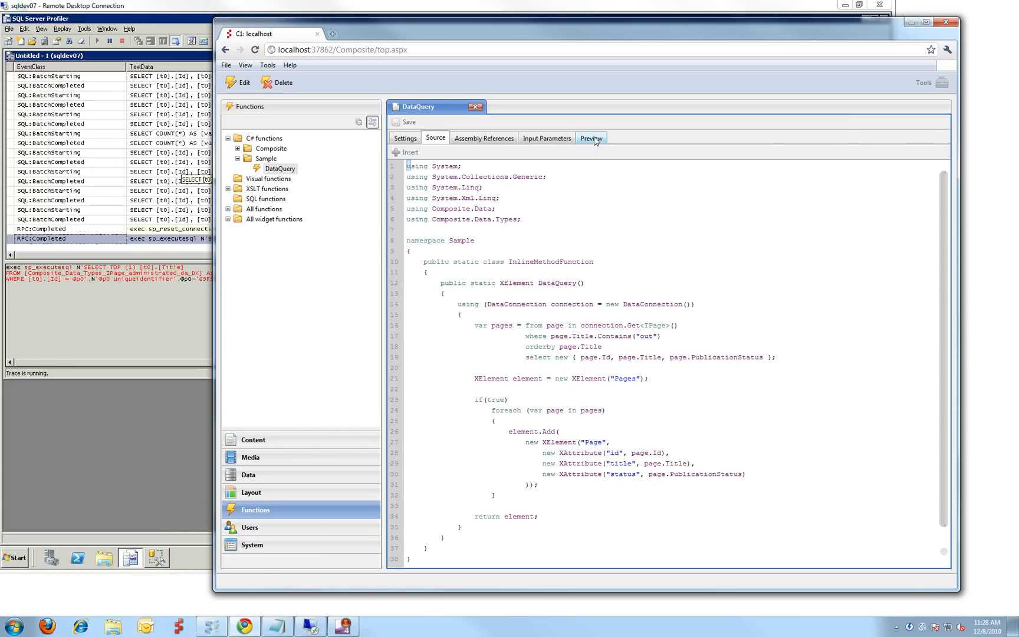
pyautogui.click(591, 137)
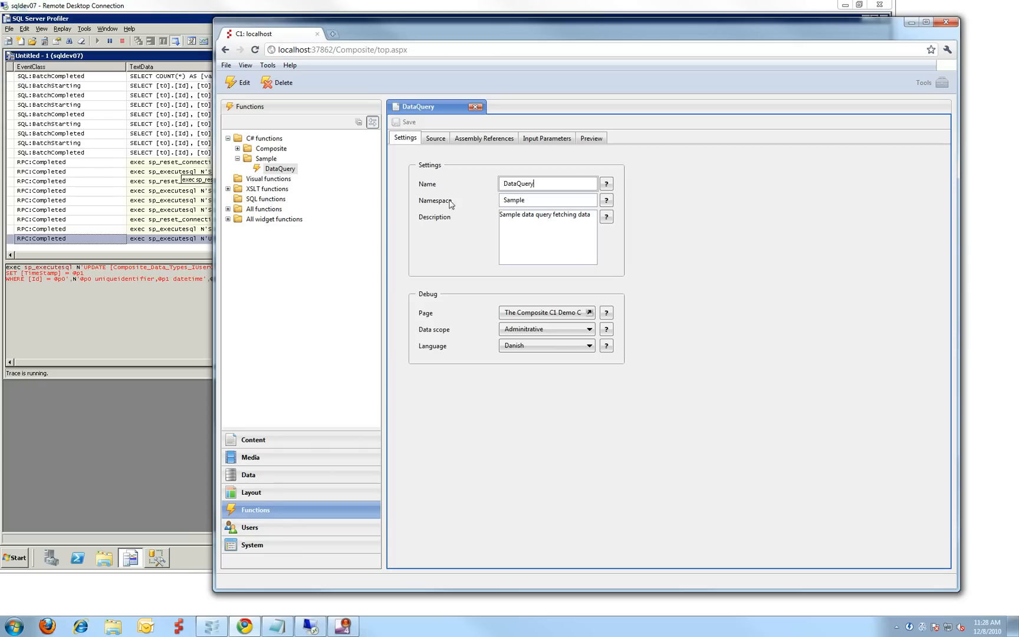
pyautogui.click(546, 330)
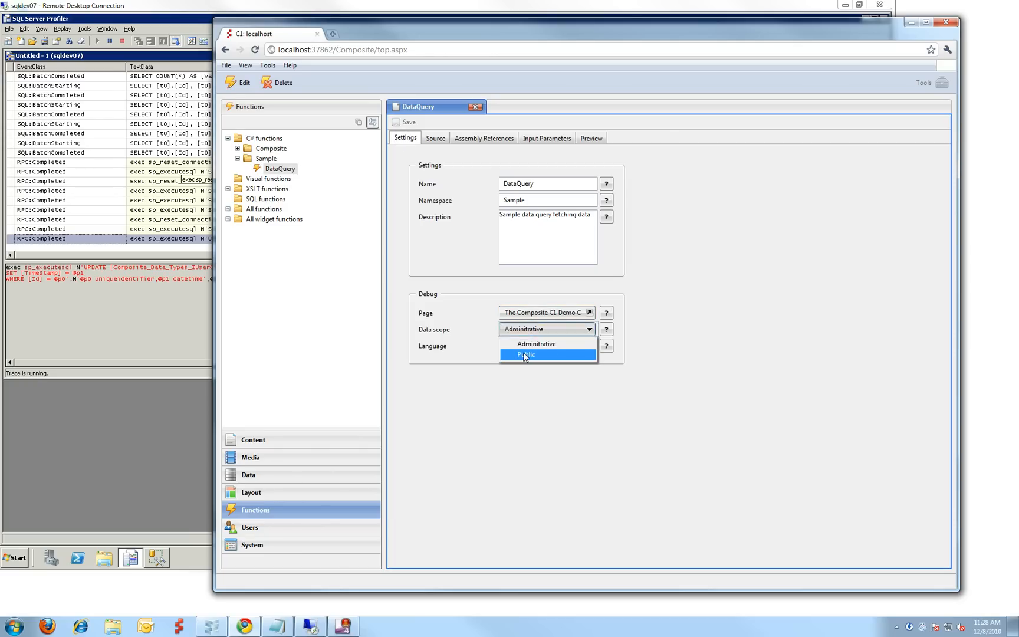
pyautogui.click(589, 138)
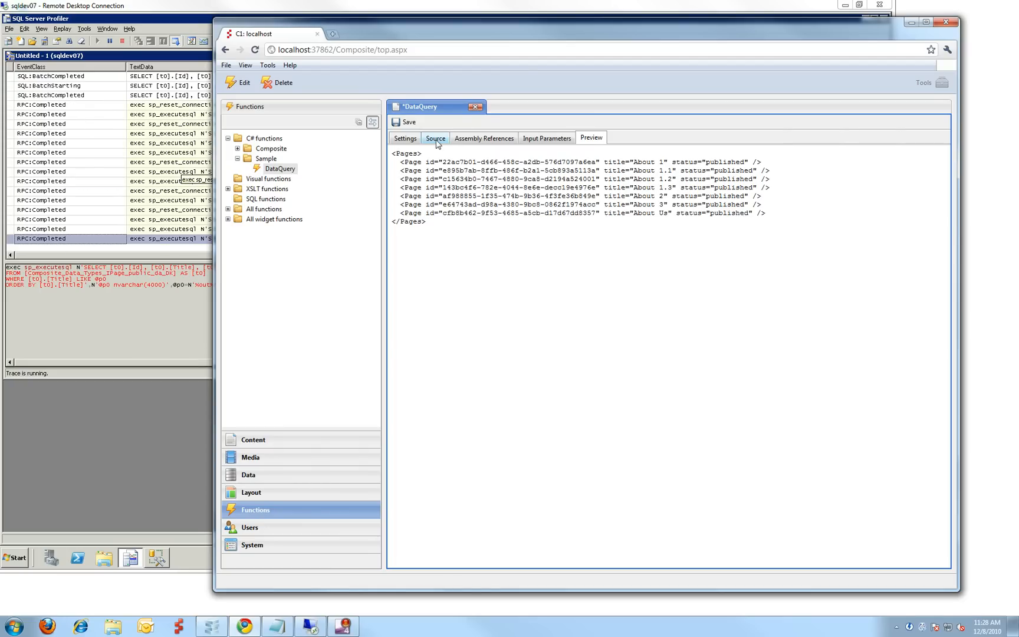
pyautogui.click(435, 138)
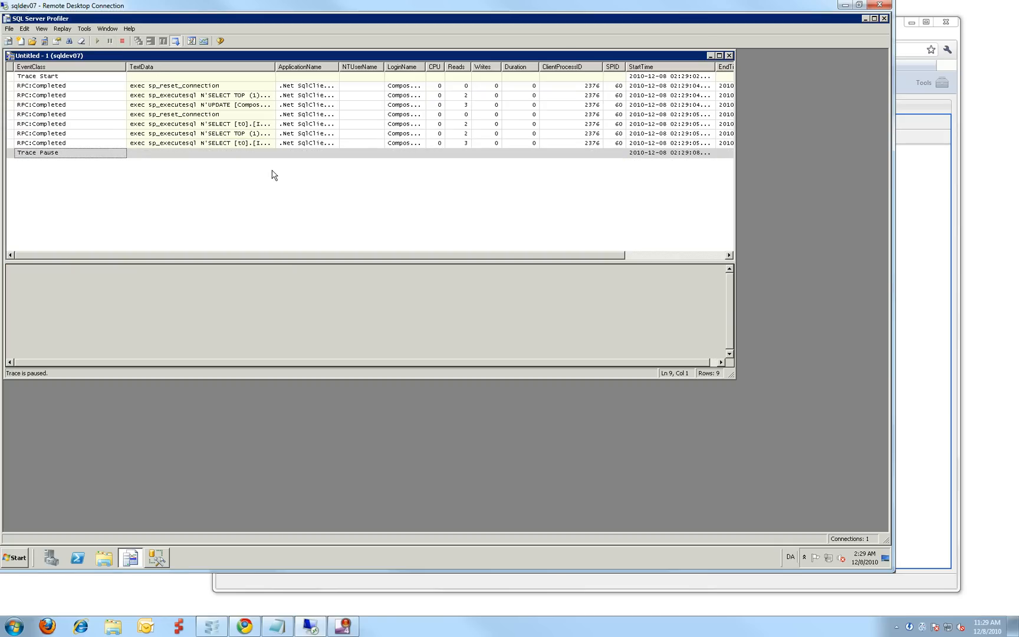
pyautogui.moveTo(273, 102)
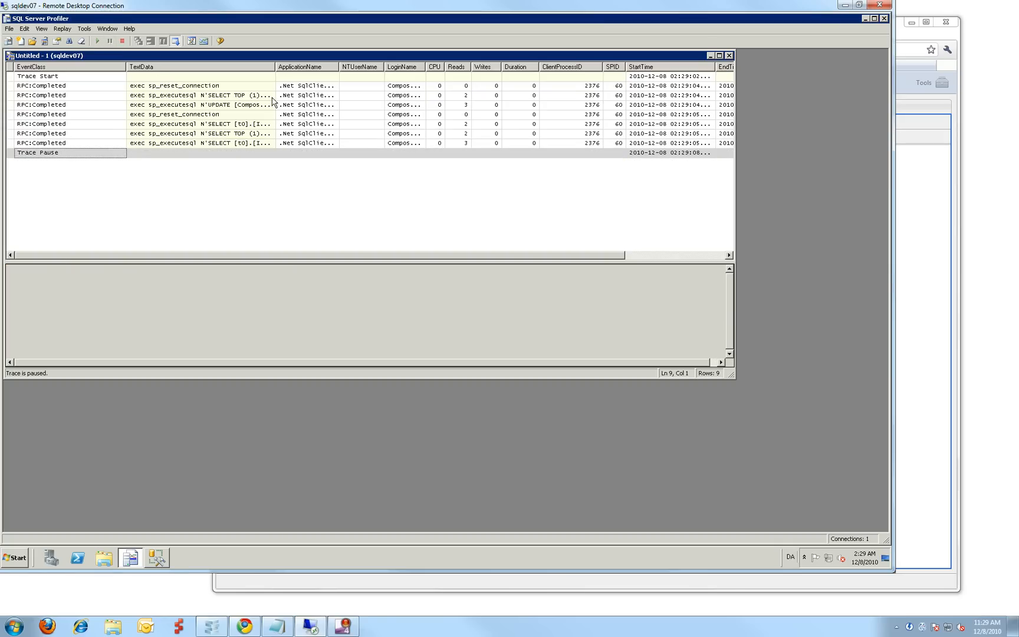
pyautogui.moveTo(256, 135)
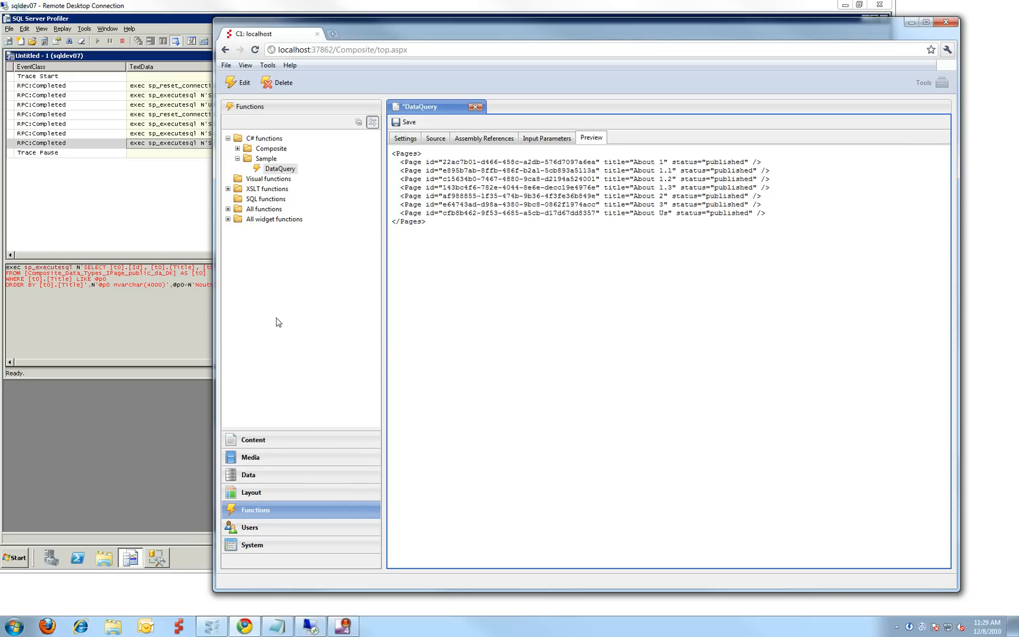
# Show DataQuery's C# source querying pages whose titles contain "out"
pyautogui.click(435, 138)
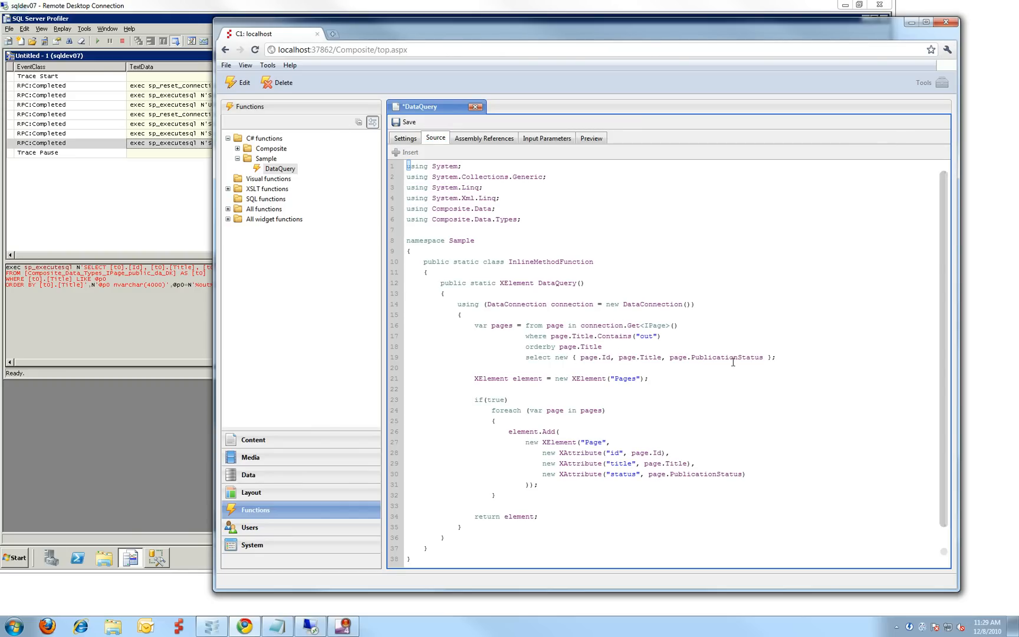
pyautogui.moveTo(710, 355)
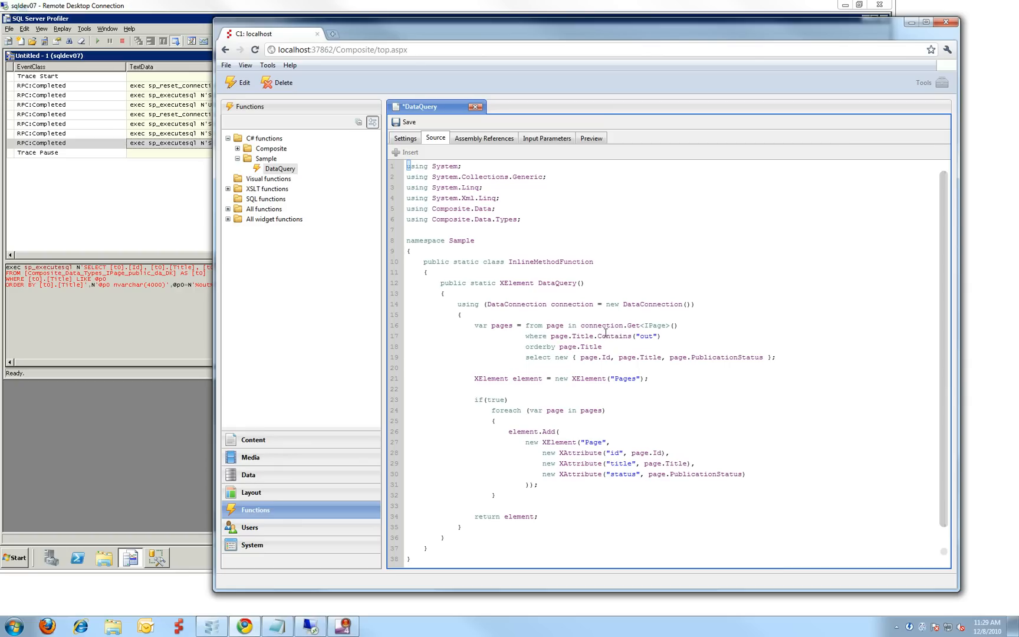
pyautogui.moveTo(165, 276)
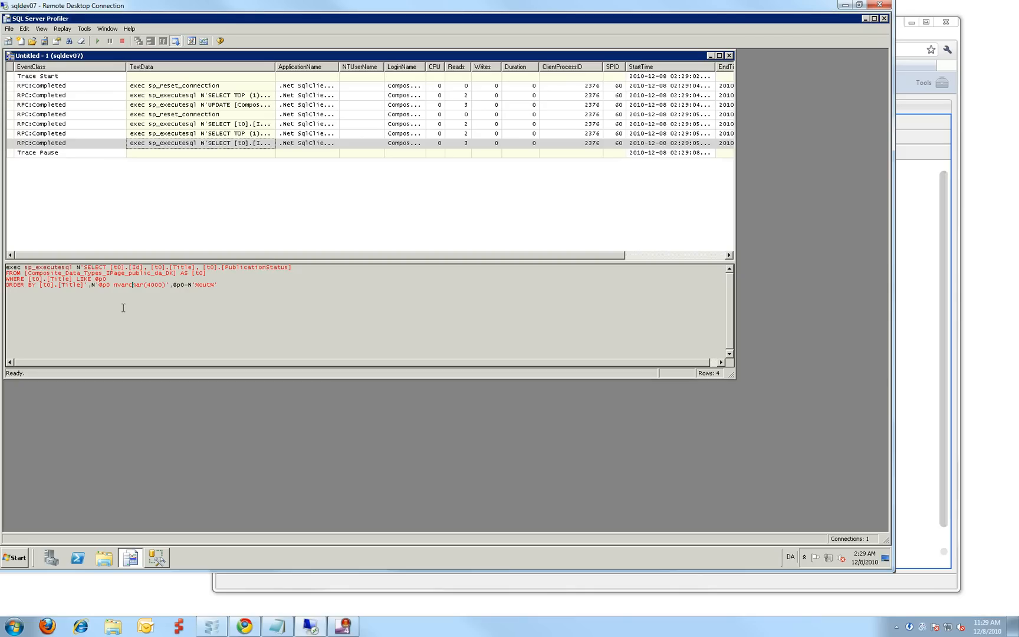
pyautogui.moveTo(187, 273)
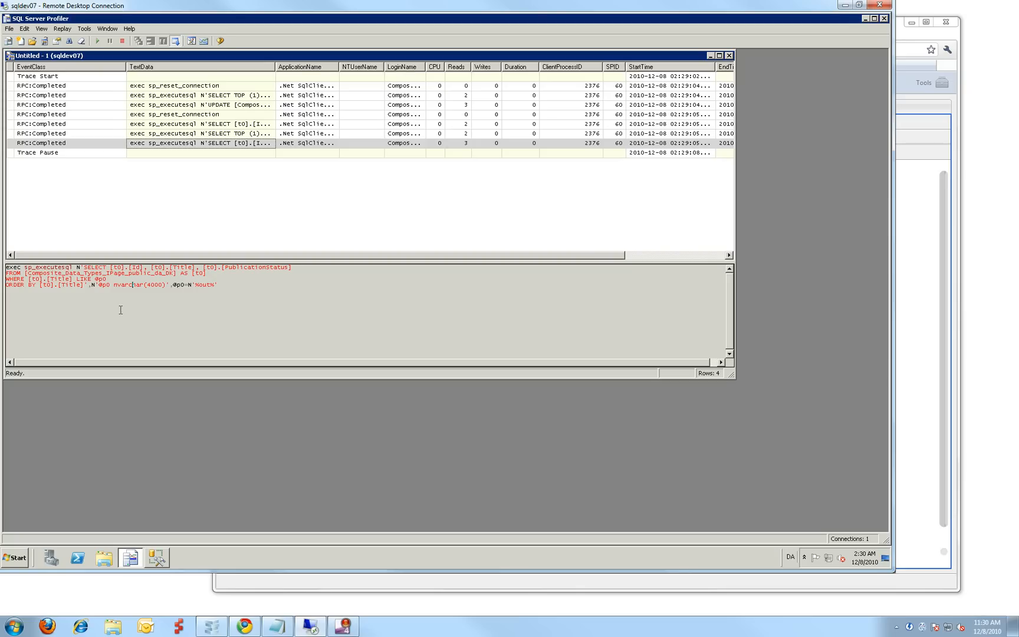
pyautogui.moveTo(162, 314)
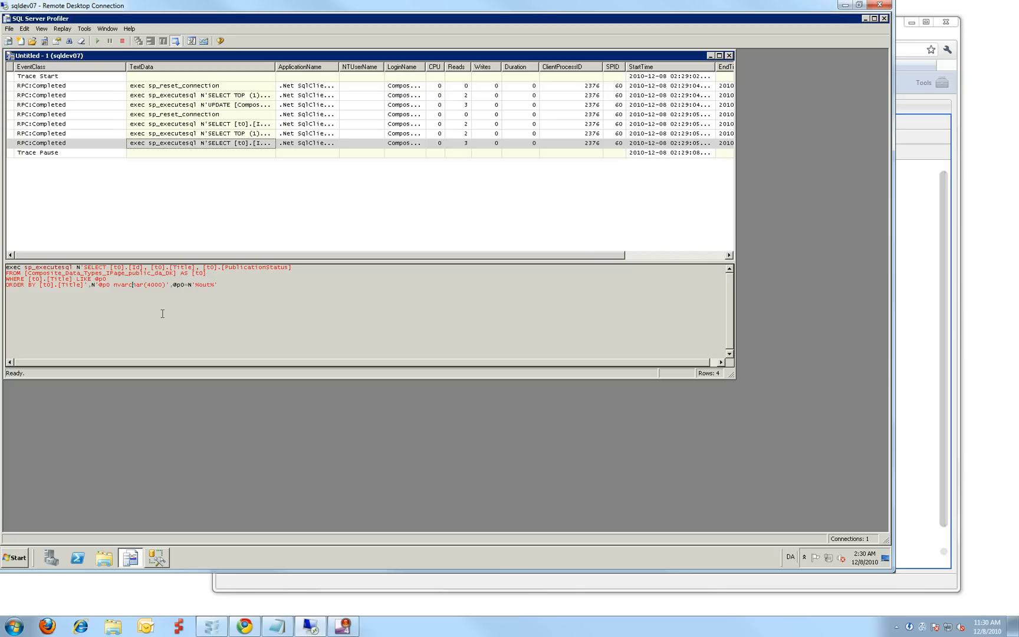
pyautogui.moveTo(224, 315)
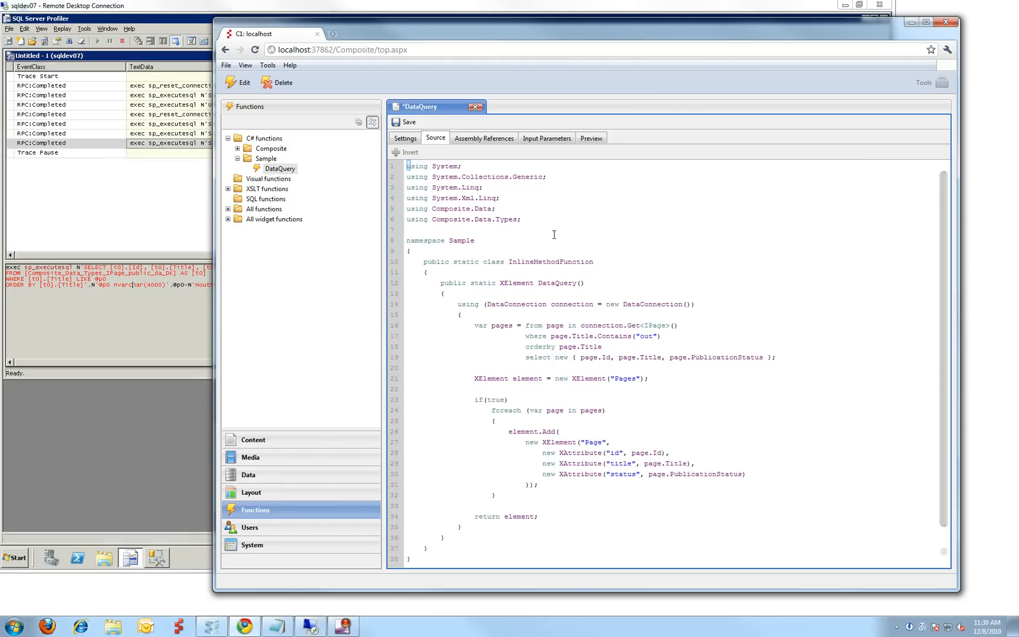
# Switch DataQuery's data scope back to Administrative and preview all About pages, including drafts
pyautogui.click(404, 138)
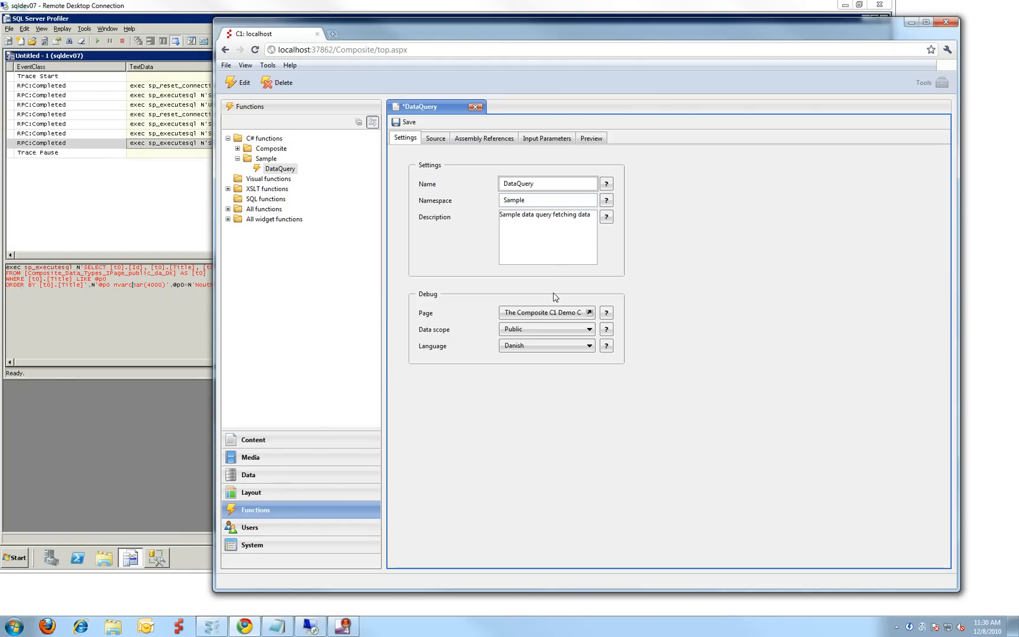
pyautogui.click(546, 329)
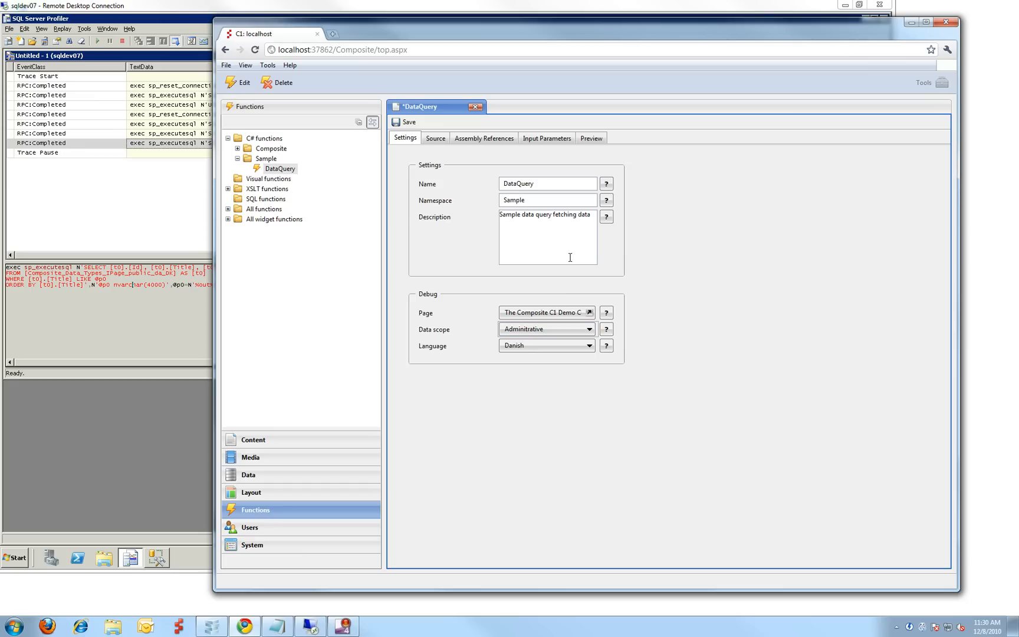
pyautogui.click(590, 138)
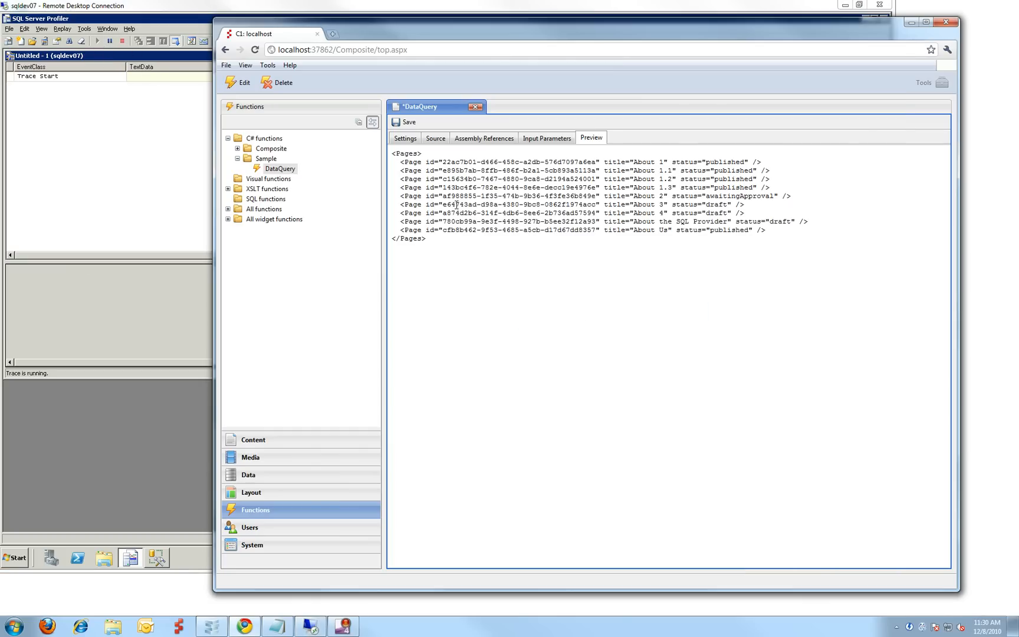
pyautogui.click(590, 138)
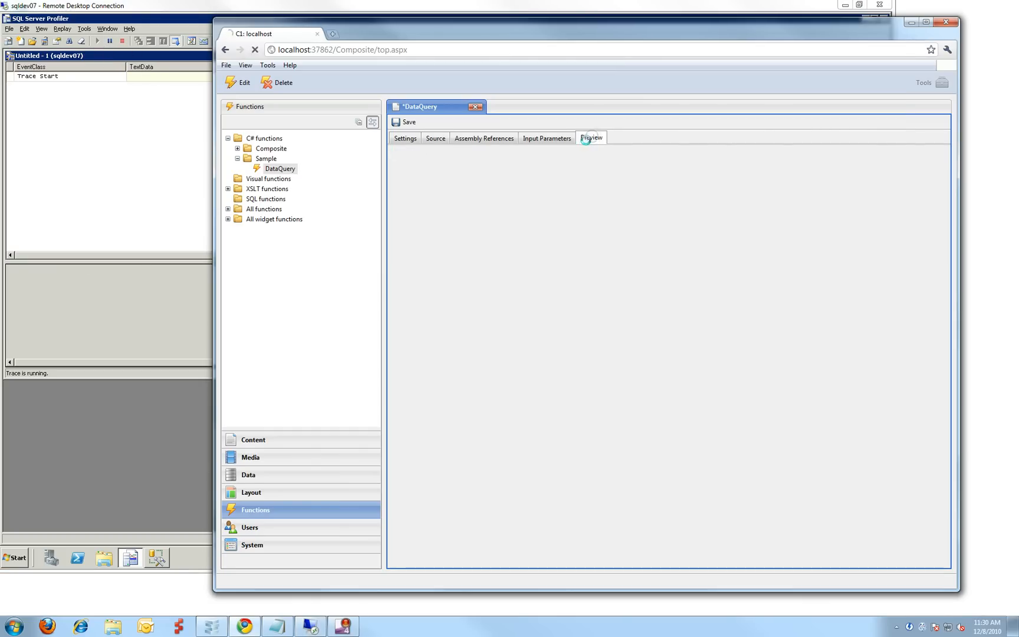
pyautogui.click(590, 138)
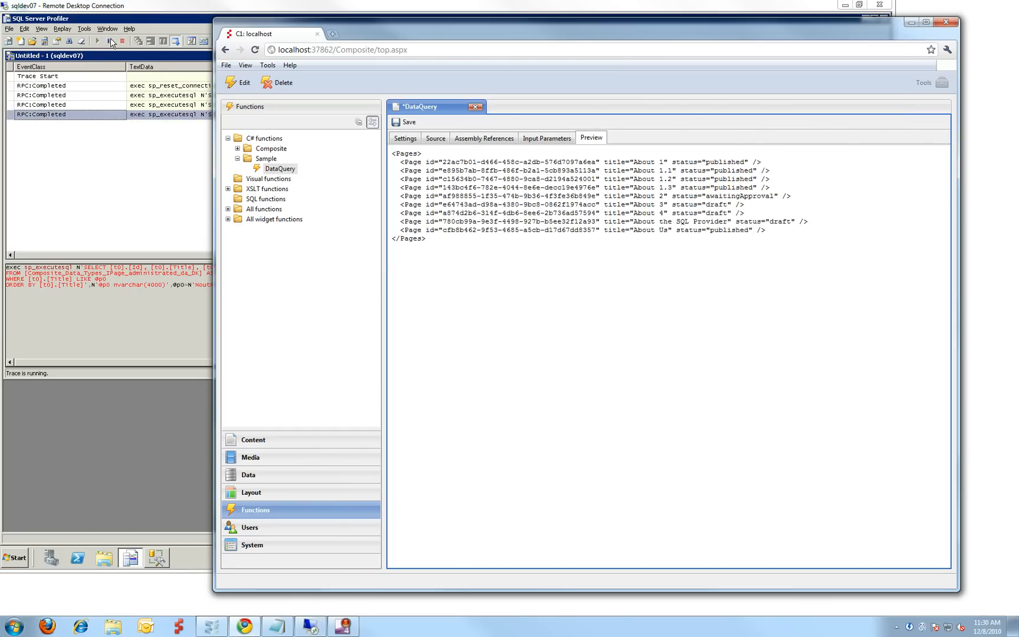
# Pause the Profiler trace and read the last query against Composite_Data_Types_IPage_administrated_da_DK
pyautogui.click(109, 41)
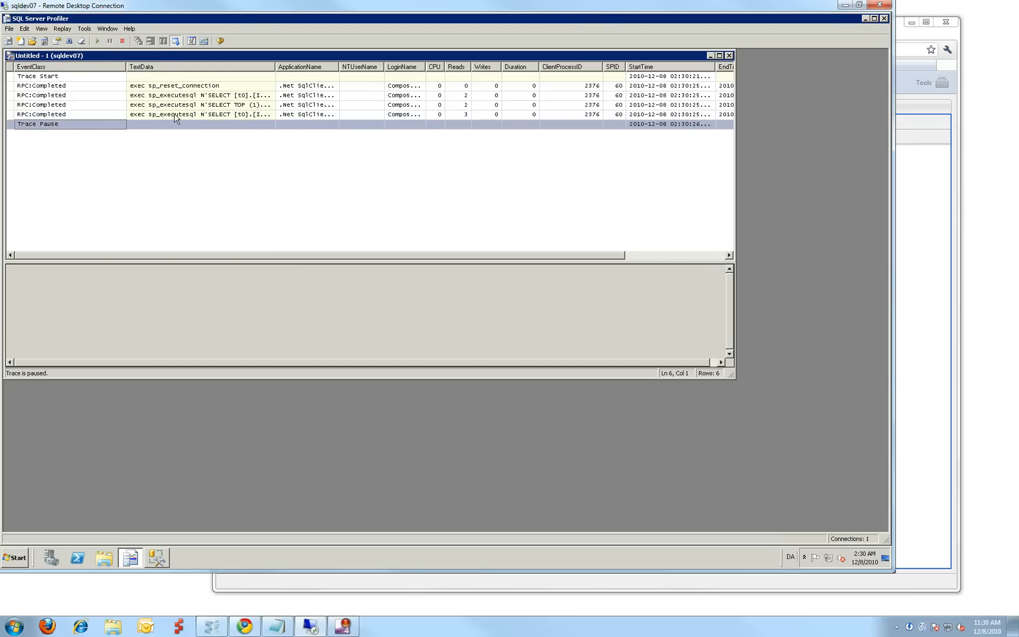
pyautogui.click(199, 114)
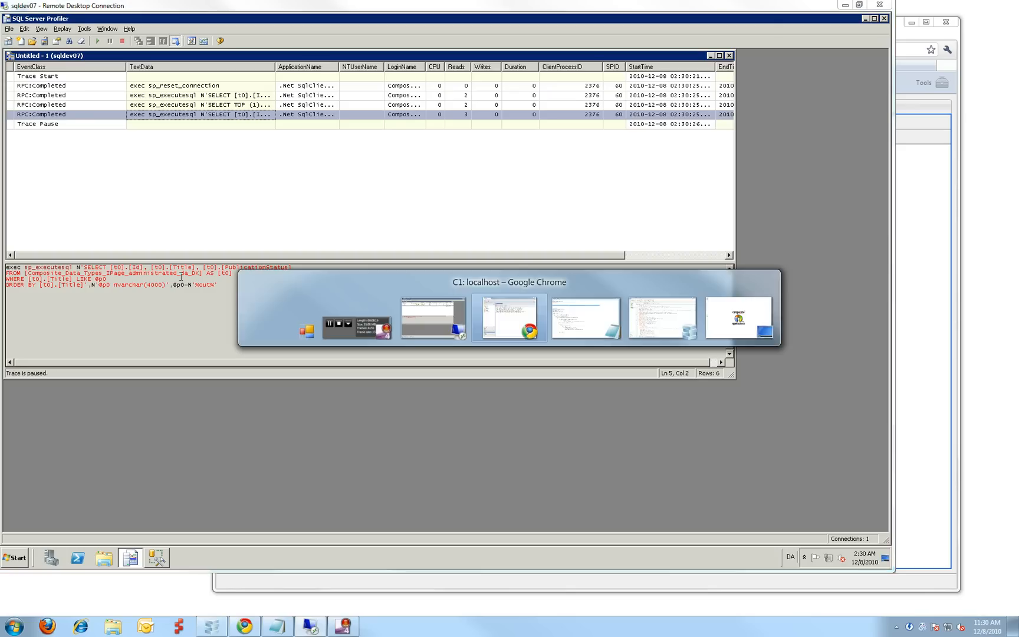
pyautogui.click(508, 318)
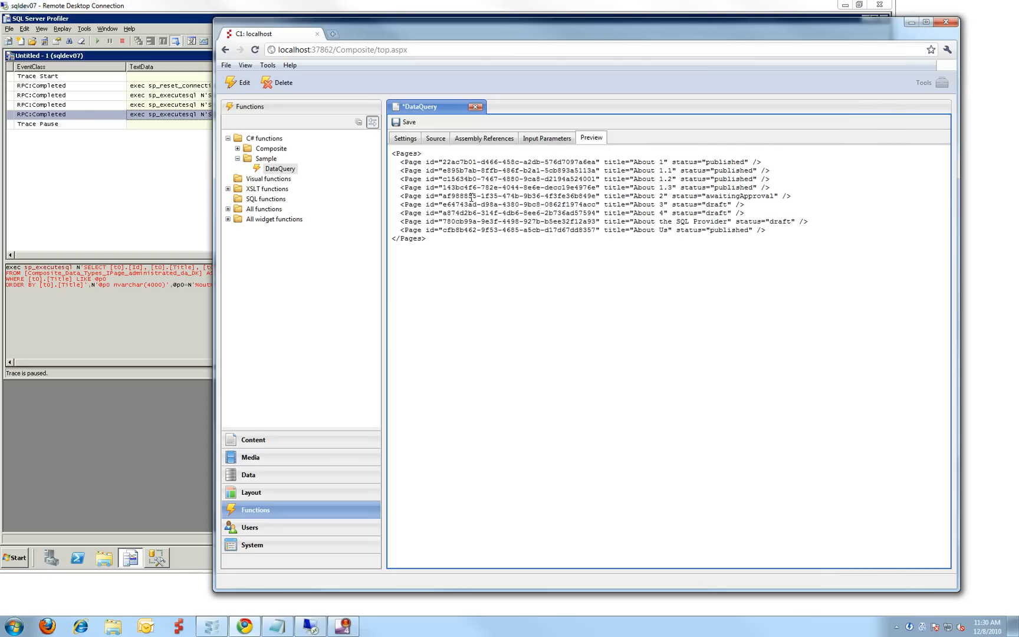
pyautogui.press('alt+tab')
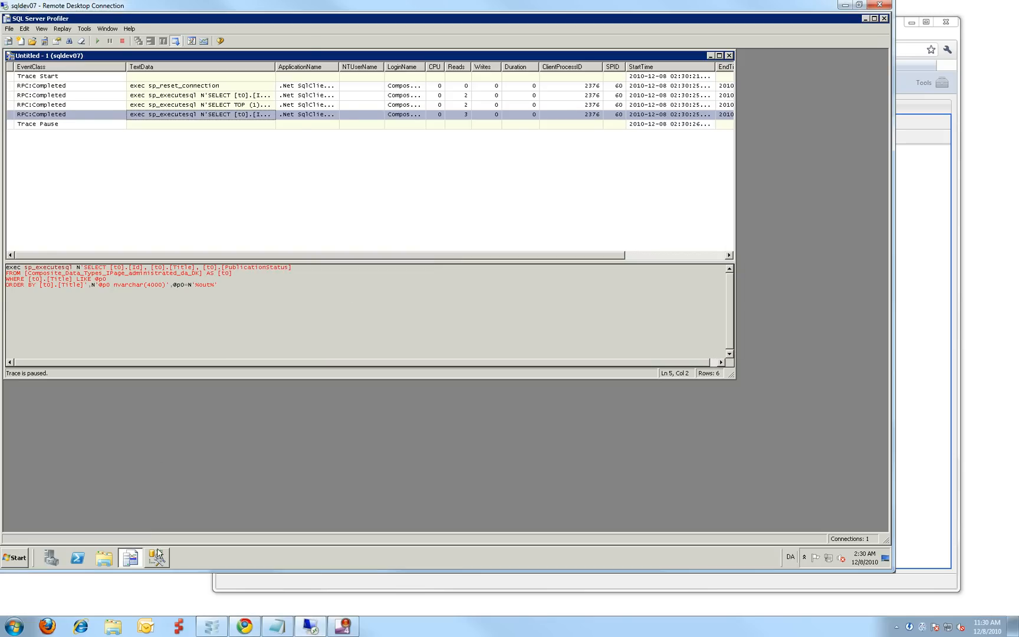
# Expand Composite-C1-sql-spike01's Tables folder in Management Studio and scroll through its 63 tables
pyautogui.click(129, 558)
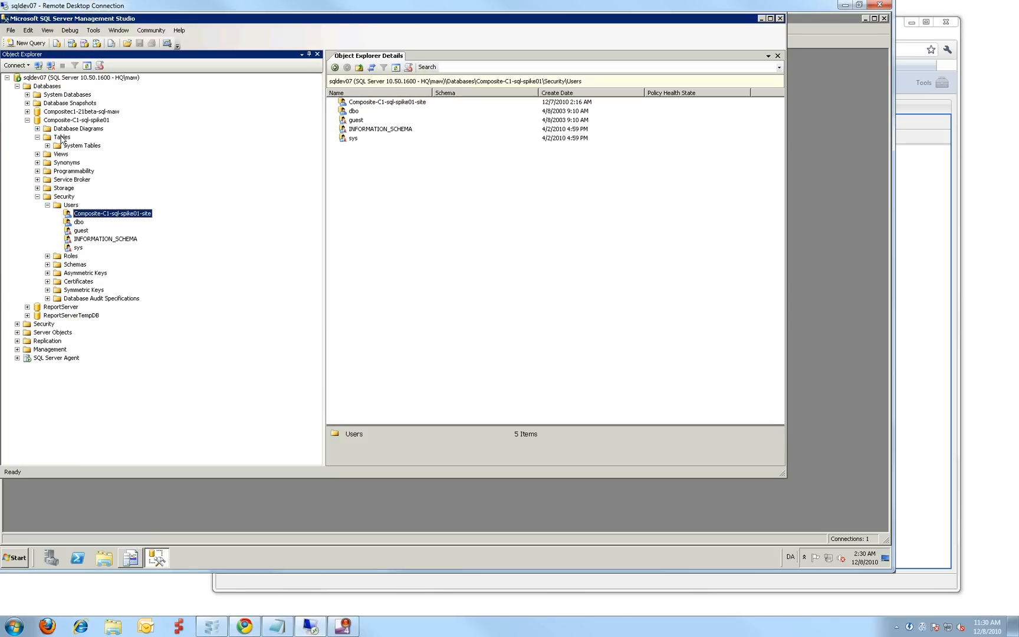
pyautogui.click(61, 136)
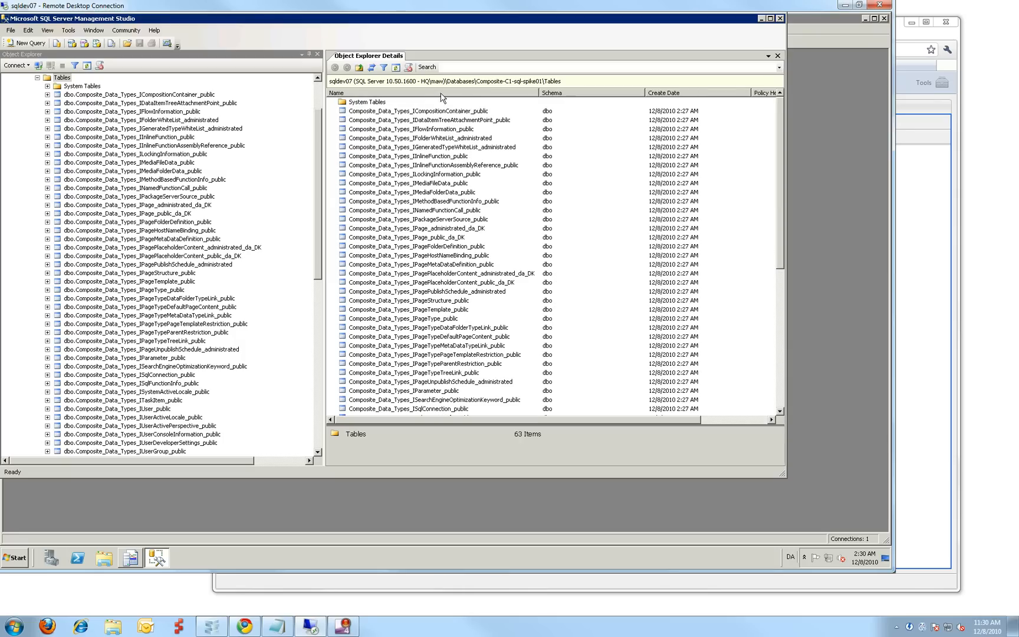
pyautogui.moveTo(784, 227)
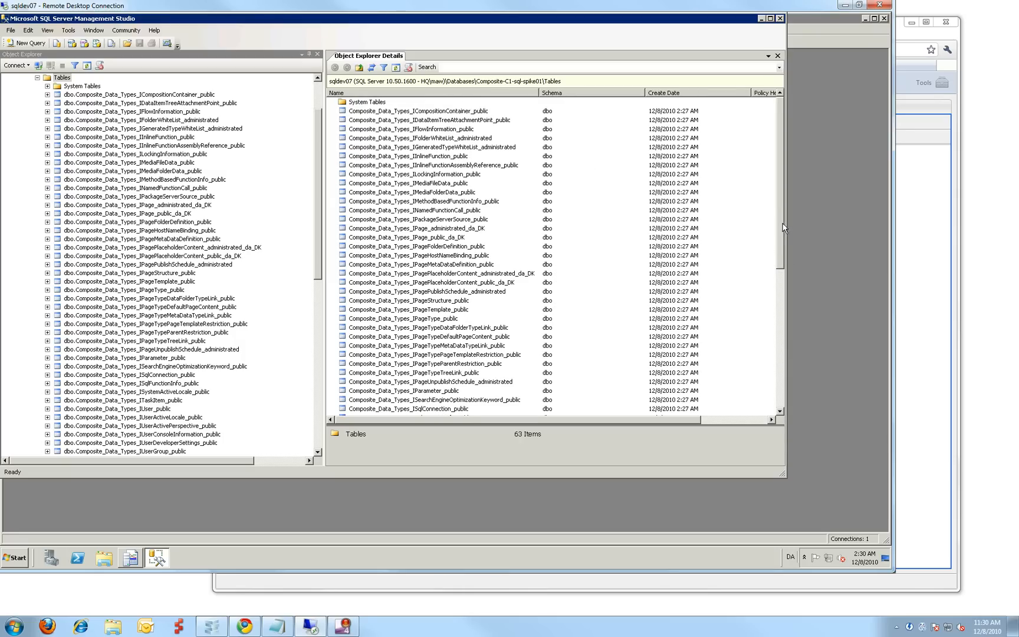
pyautogui.scroll(-3)
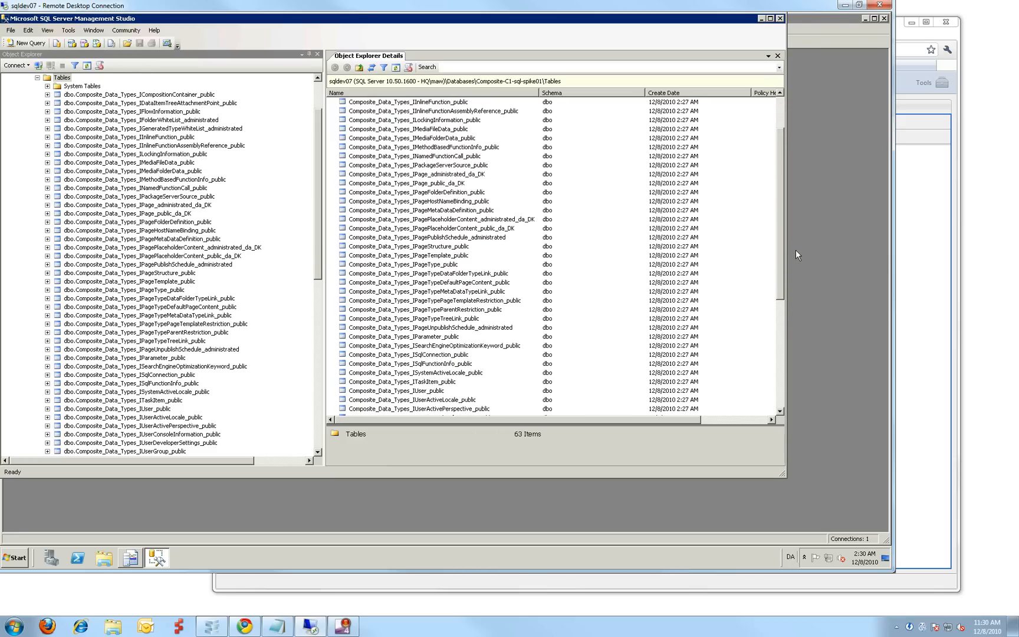
pyautogui.scroll(-3)
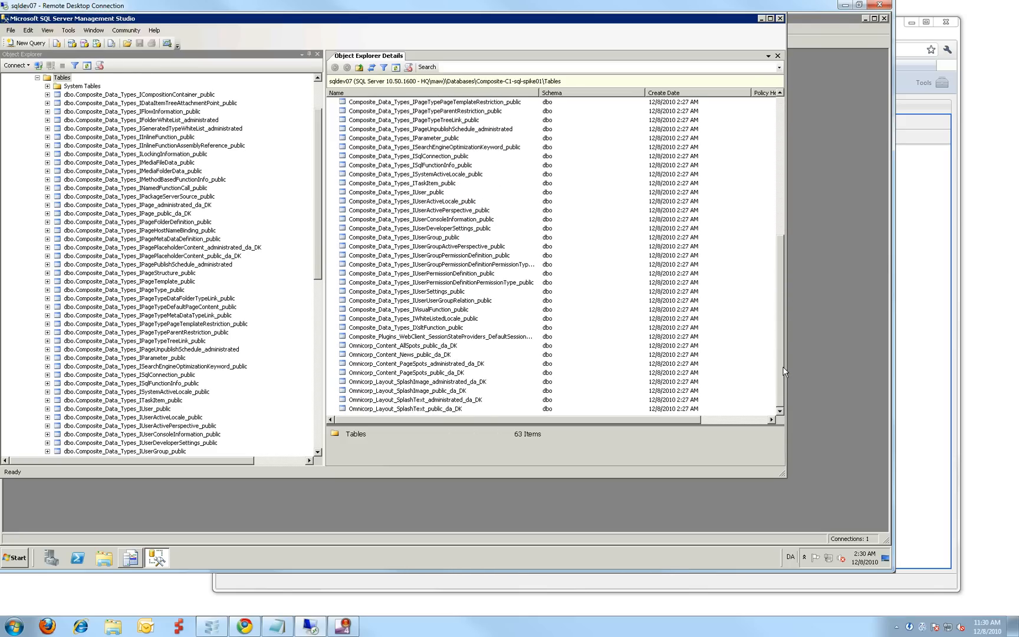
pyautogui.moveTo(420, 364)
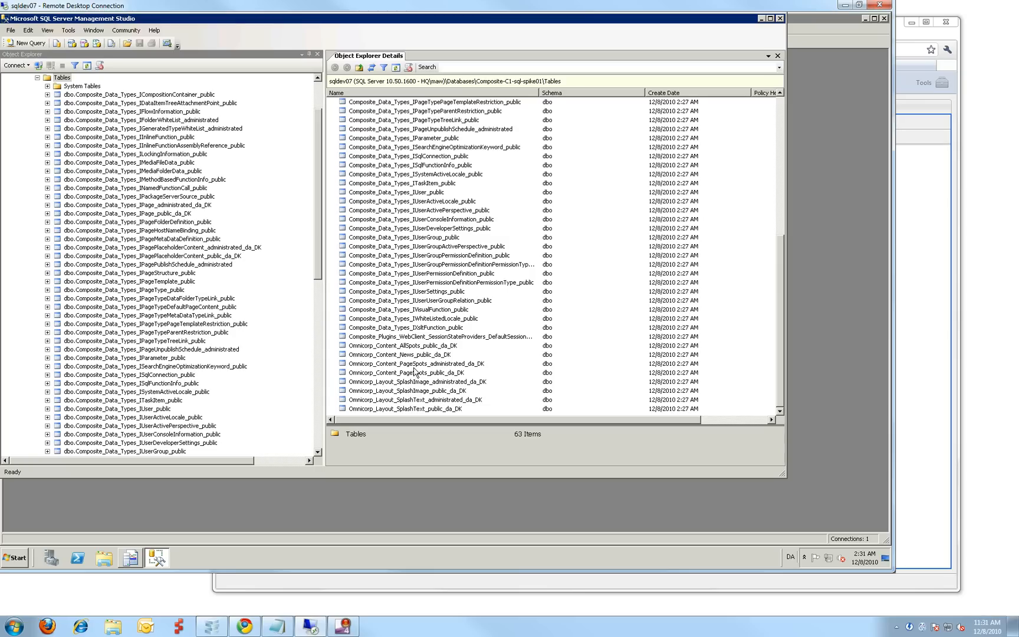
pyautogui.moveTo(419, 372)
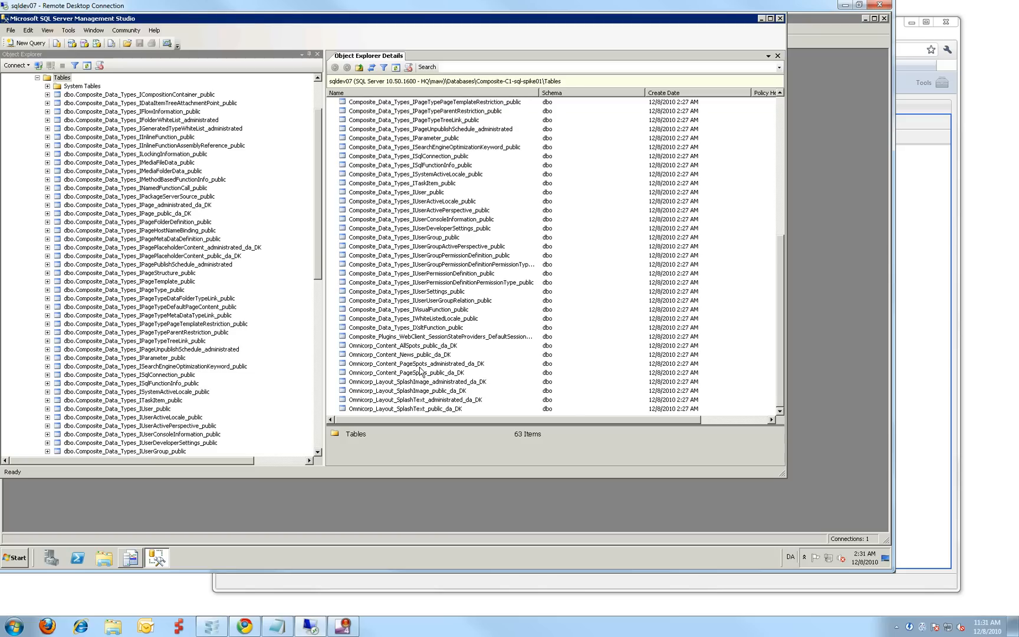
pyautogui.moveTo(744, 177)
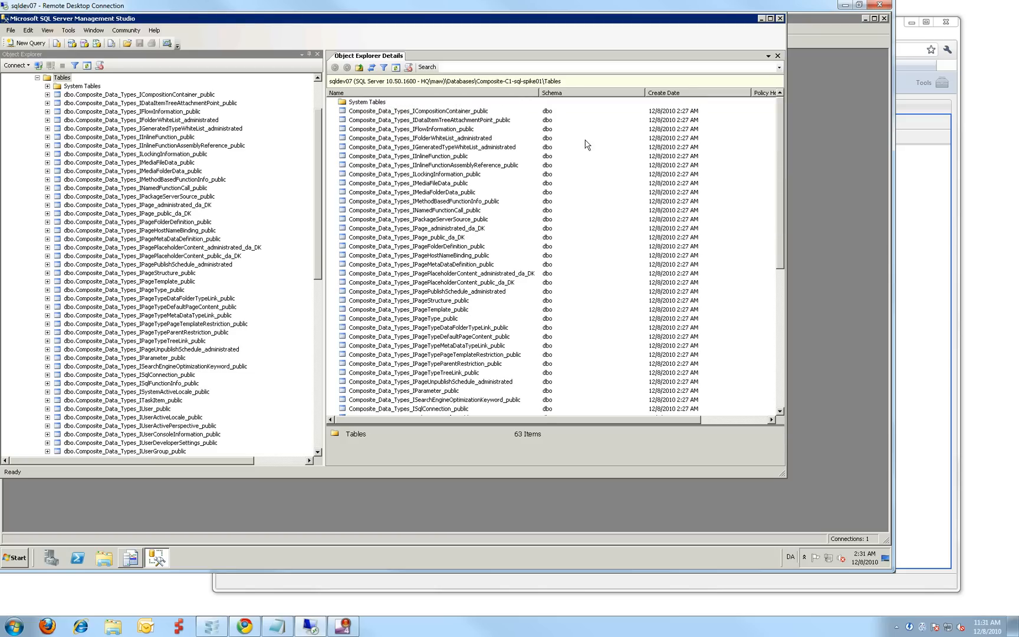
pyautogui.moveTo(492, 278)
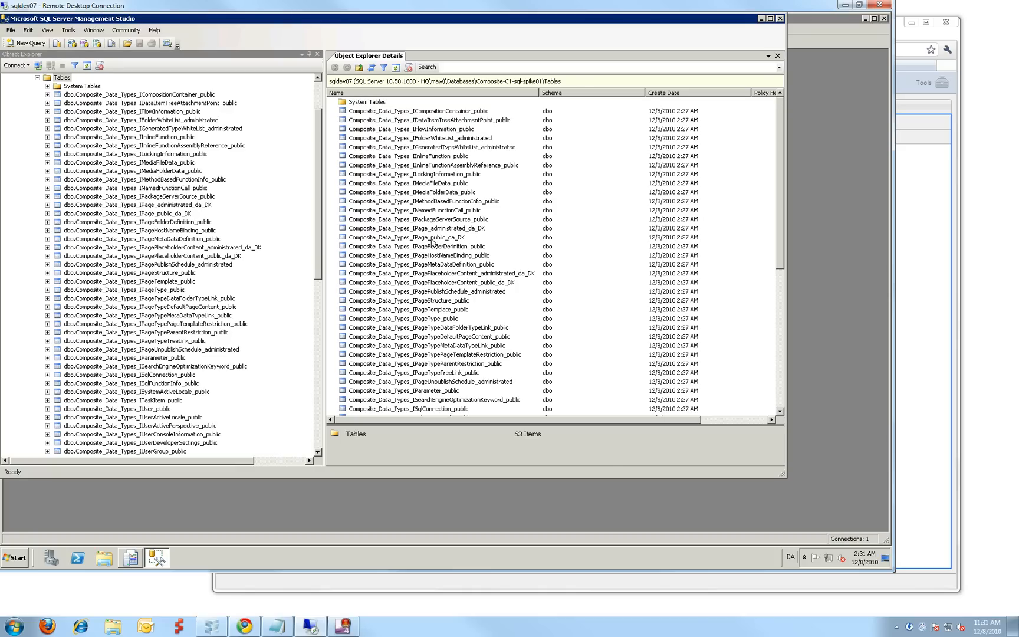
# Select the top 1000 rows of Composite_Data_Types_IPage_public_da_DK and scroll the 36 page results
pyautogui.rightClick(408, 237)
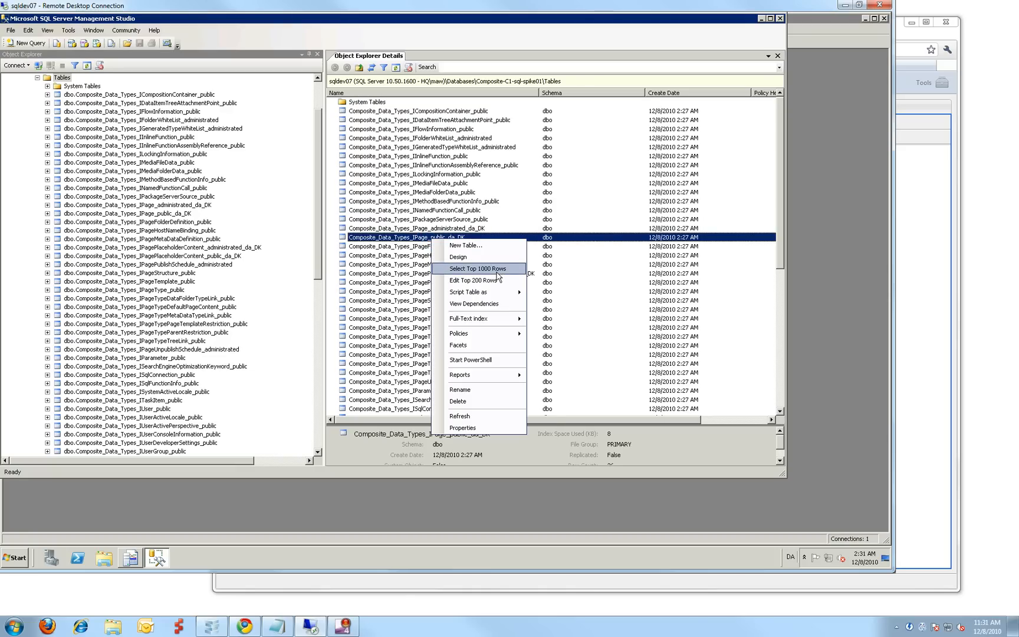
pyautogui.click(478, 268)
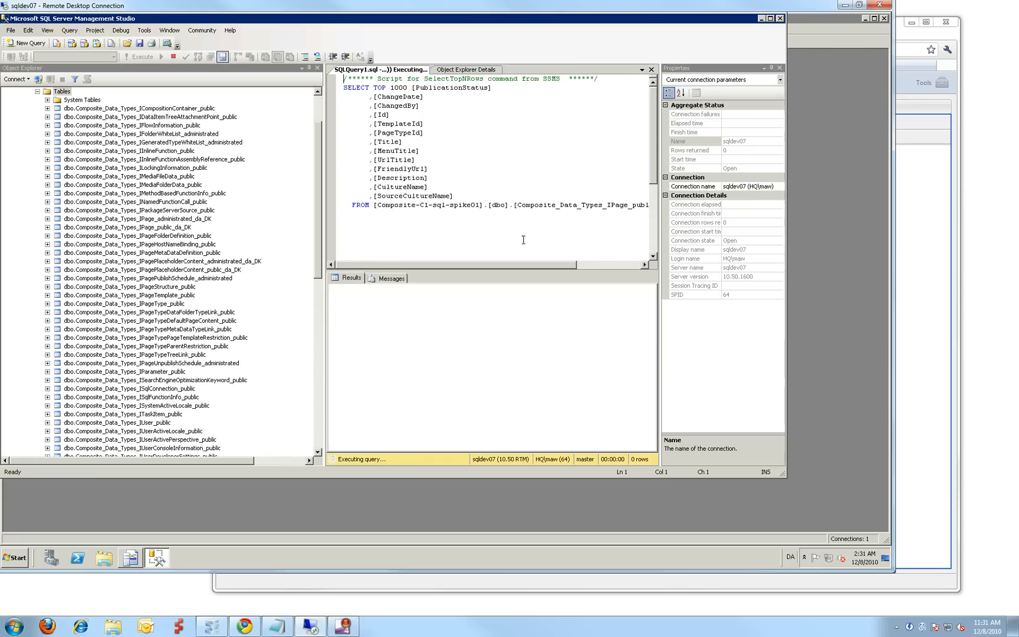
pyautogui.click(139, 56)
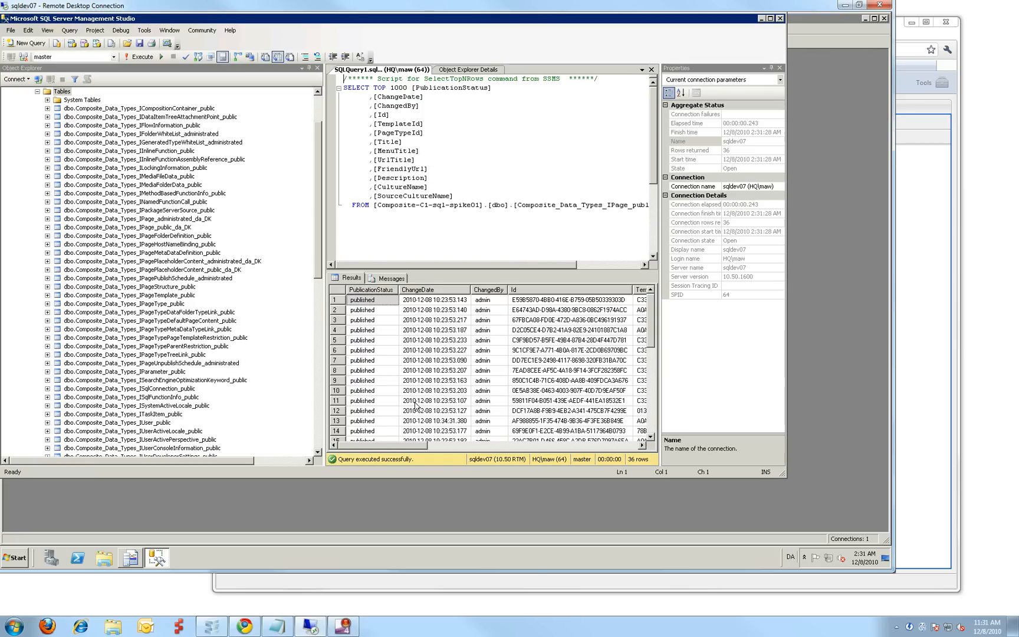
pyautogui.moveTo(506, 452)
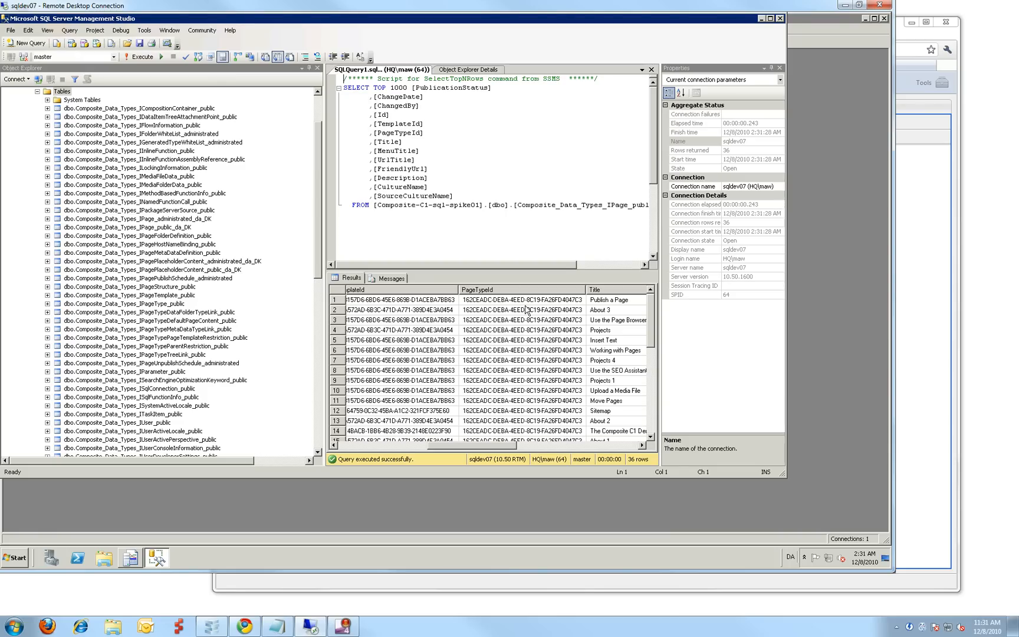
pyautogui.hscroll(3)
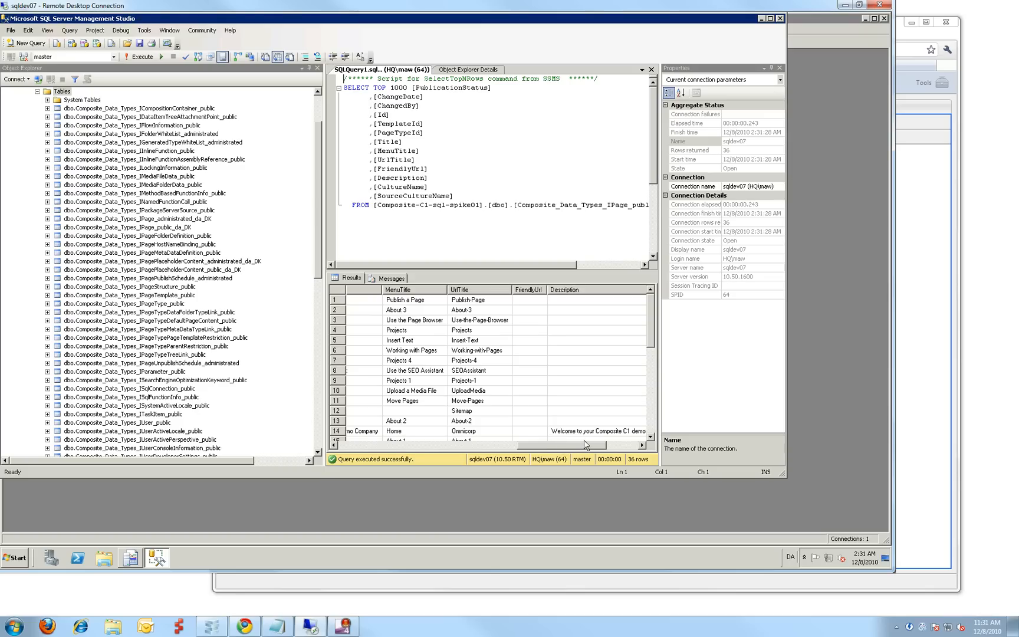
pyautogui.hscroll(3)
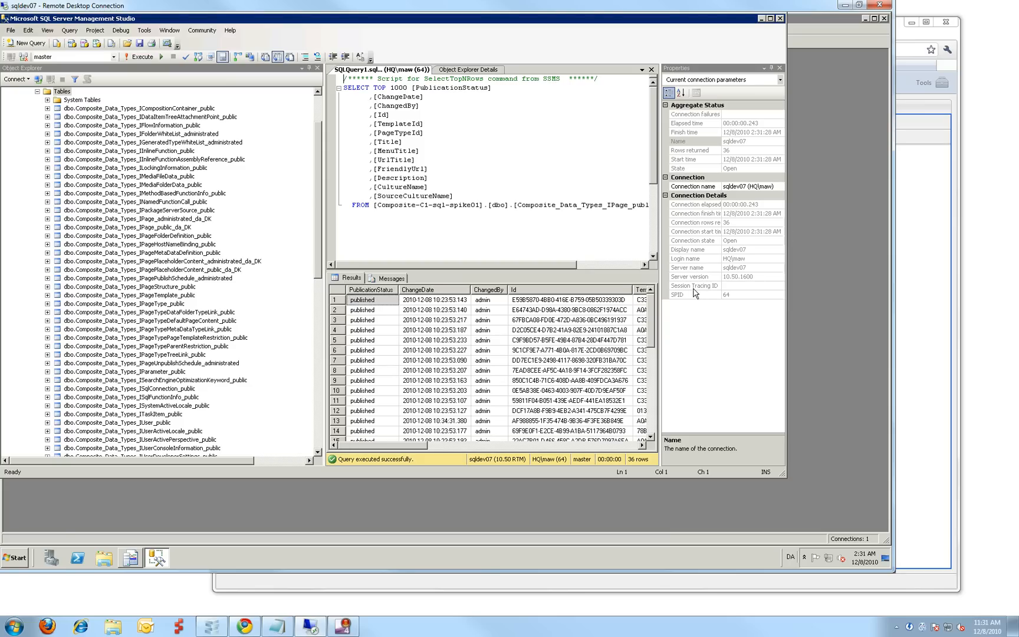
# Return to Composite C1 in Chrome and view DataQuery's C# LINQ source over pages
pyautogui.press('alt+tab')
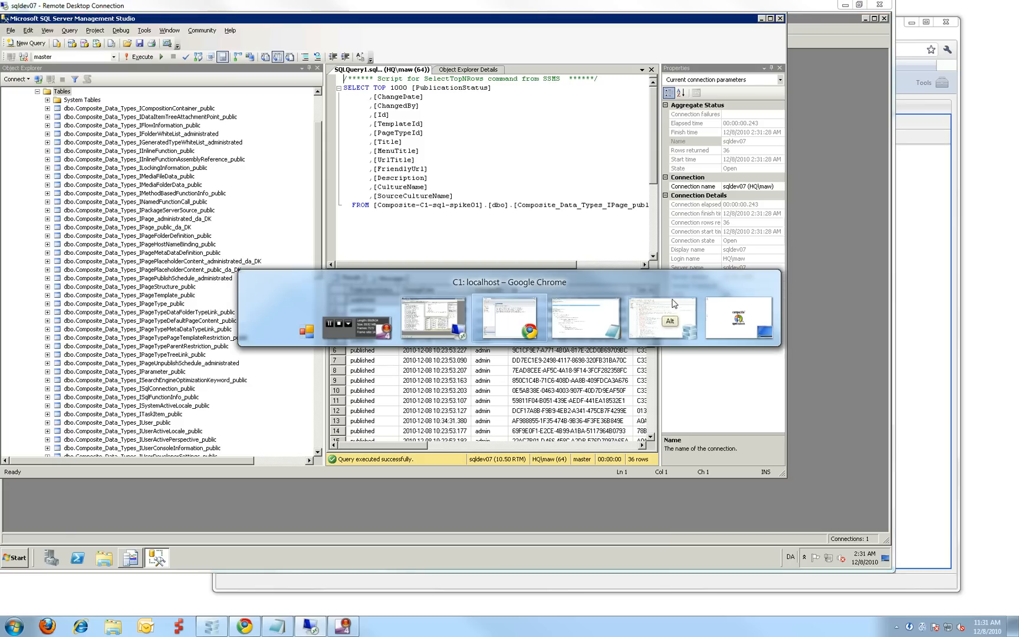
pyautogui.press('alt+tab')
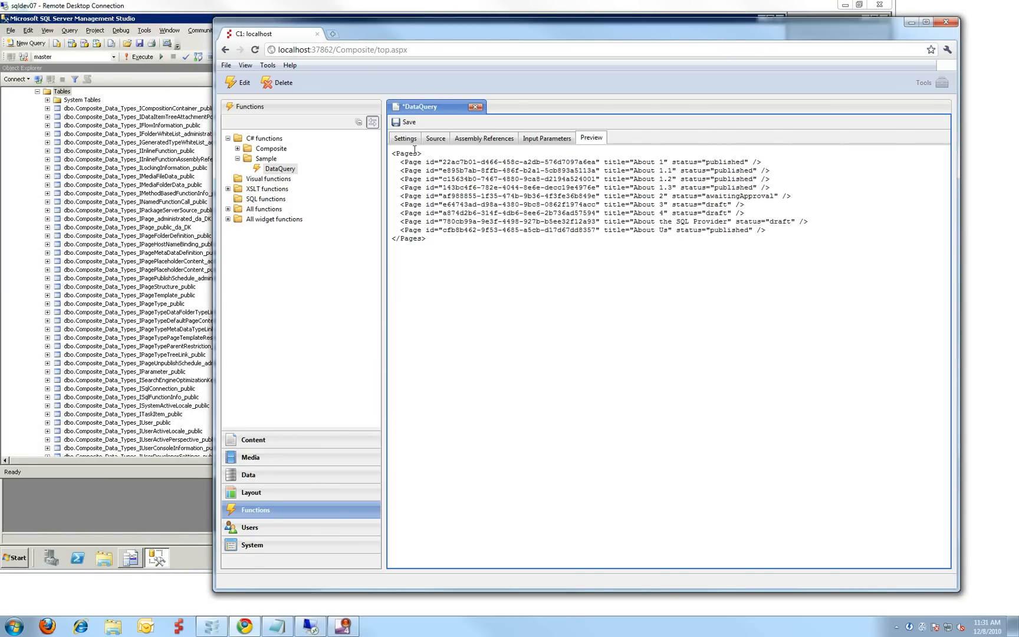
pyautogui.click(435, 138)
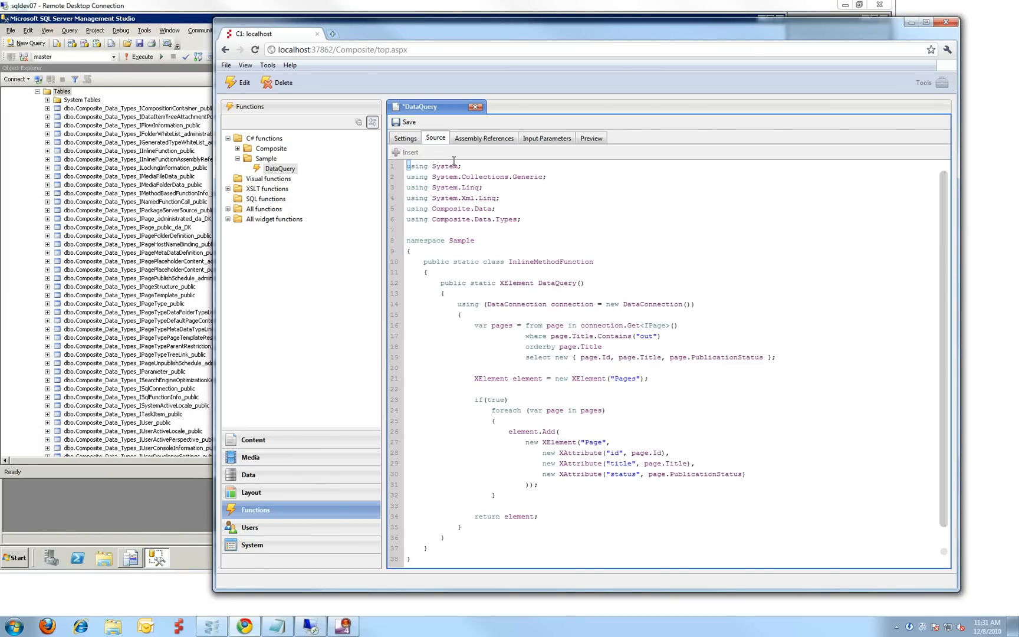